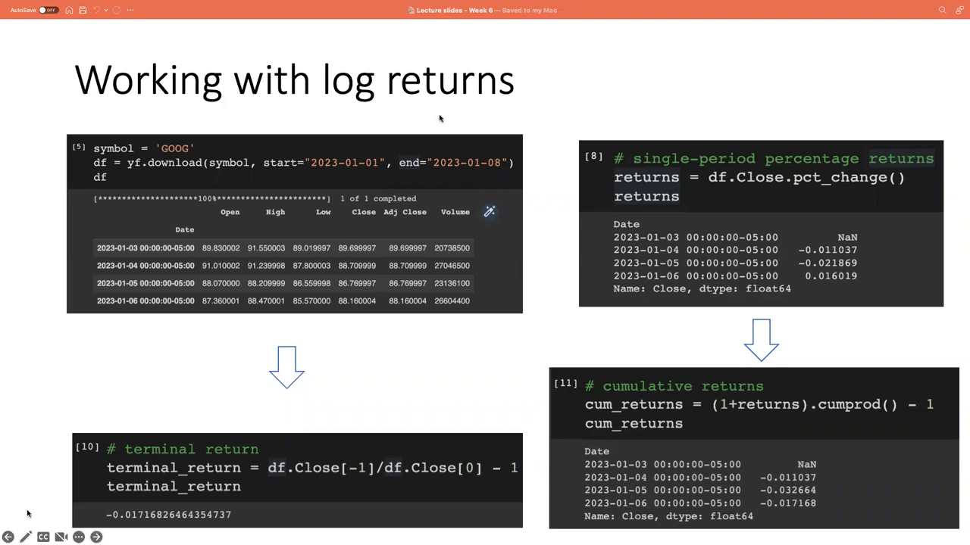
pyautogui.moveTo(454, 104)
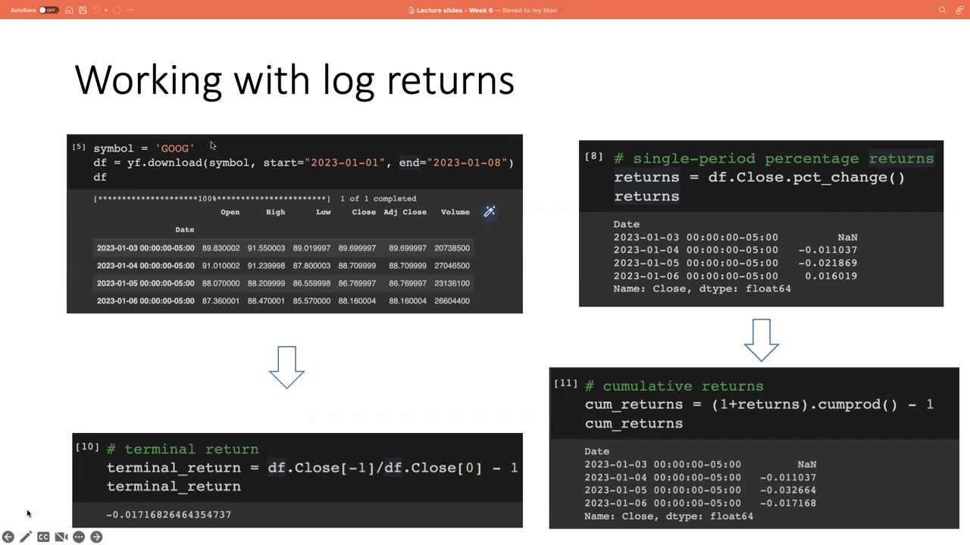
pyautogui.moveTo(171, 154)
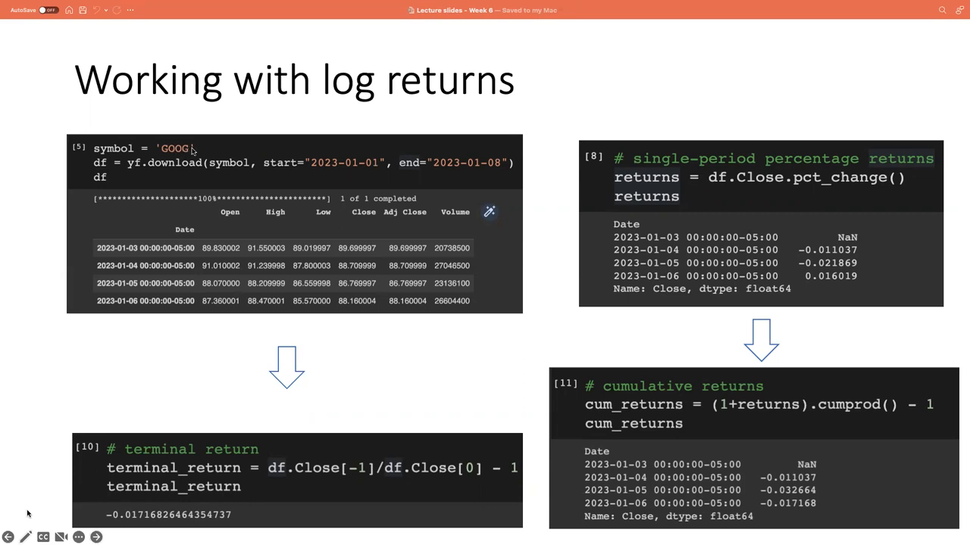
pyautogui.moveTo(175, 170)
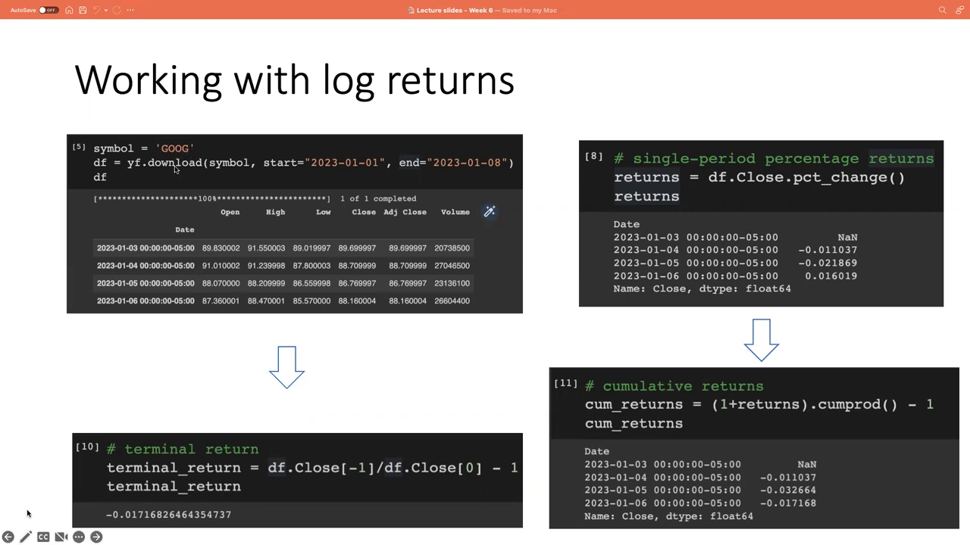
pyautogui.moveTo(229, 174)
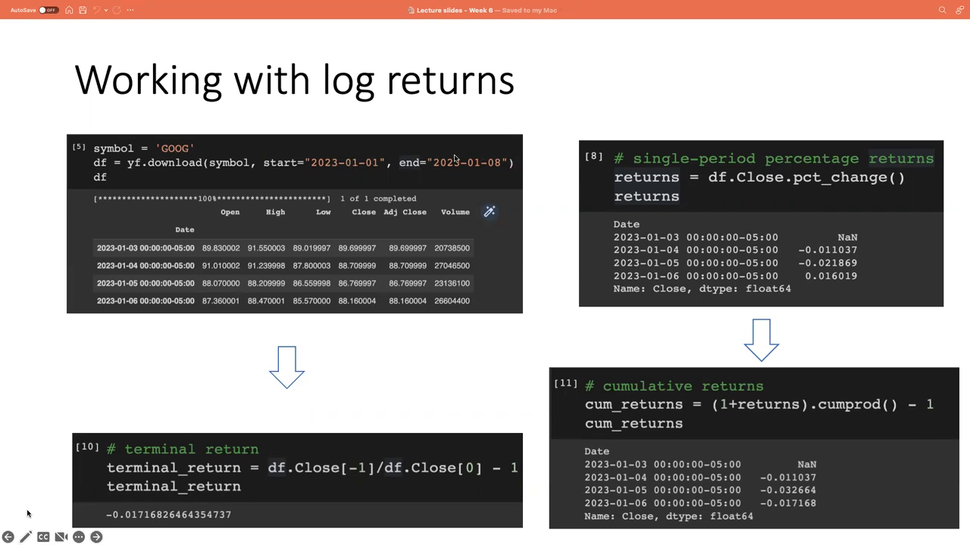
pyautogui.moveTo(341, 172)
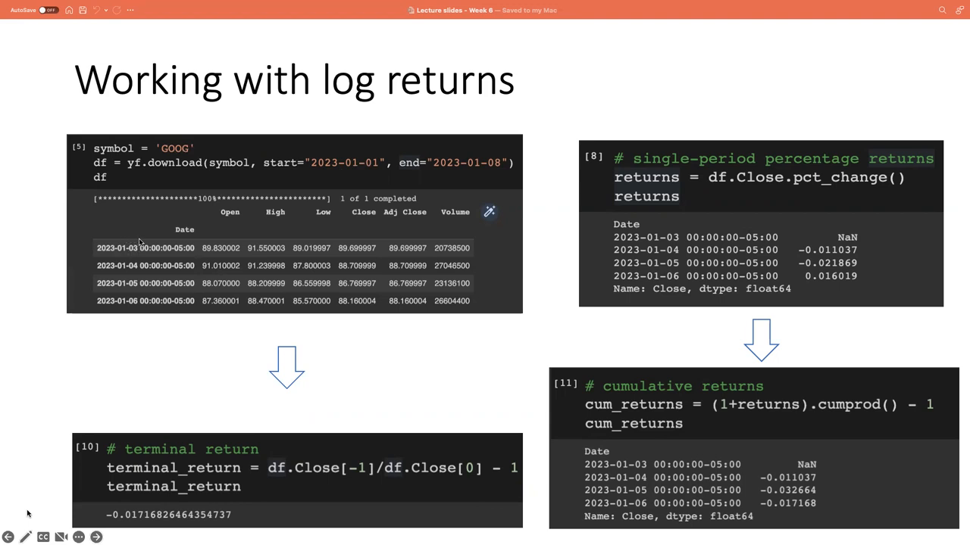
pyautogui.moveTo(154, 237)
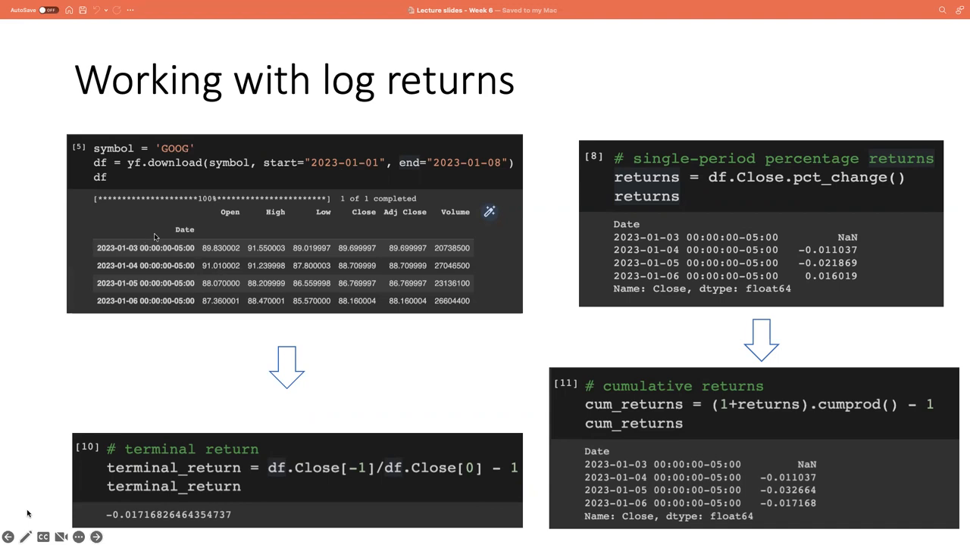
pyautogui.moveTo(245, 222)
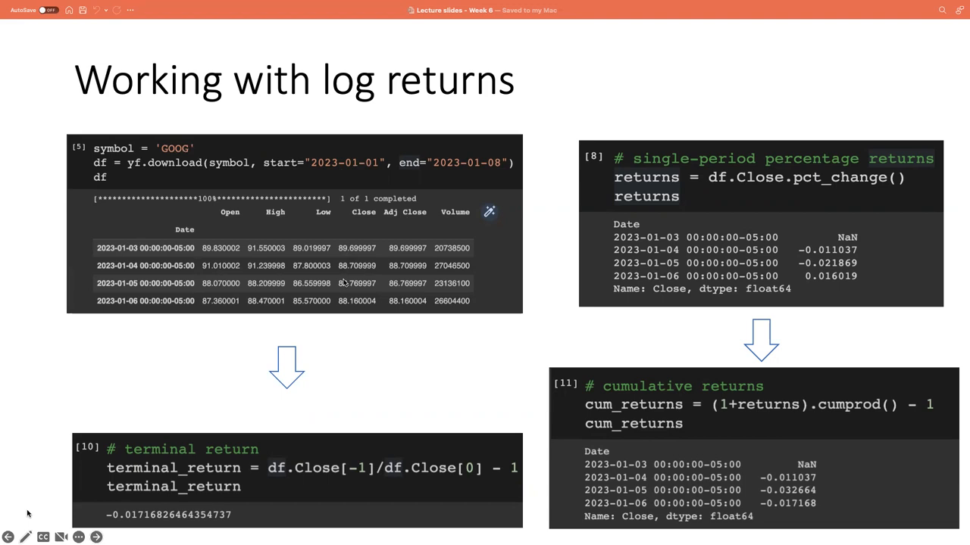
pyautogui.moveTo(337, 414)
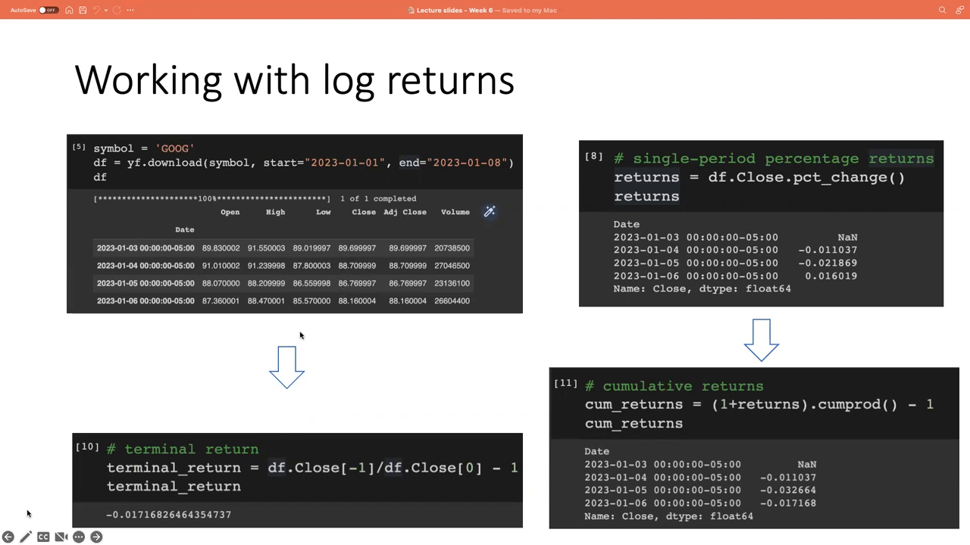
pyautogui.moveTo(203, 302)
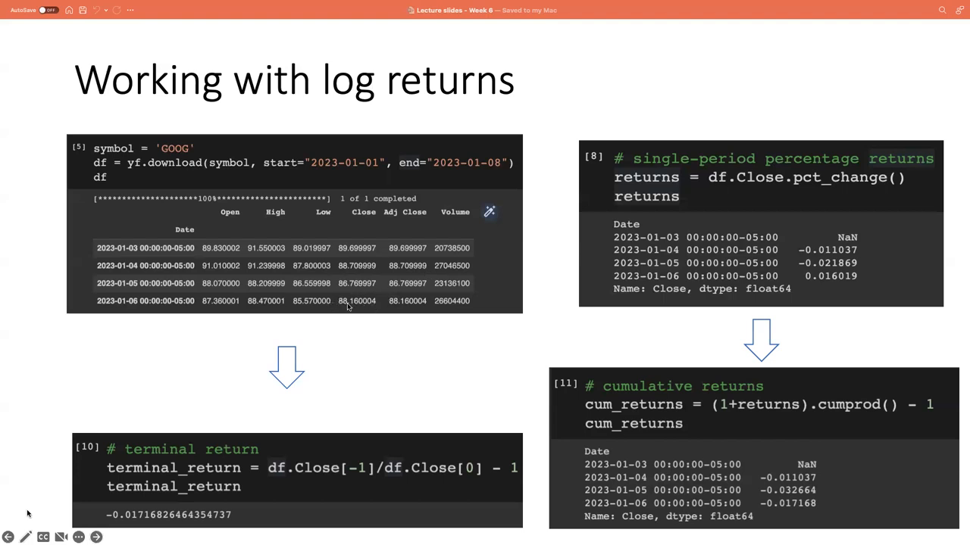
pyautogui.moveTo(342, 311)
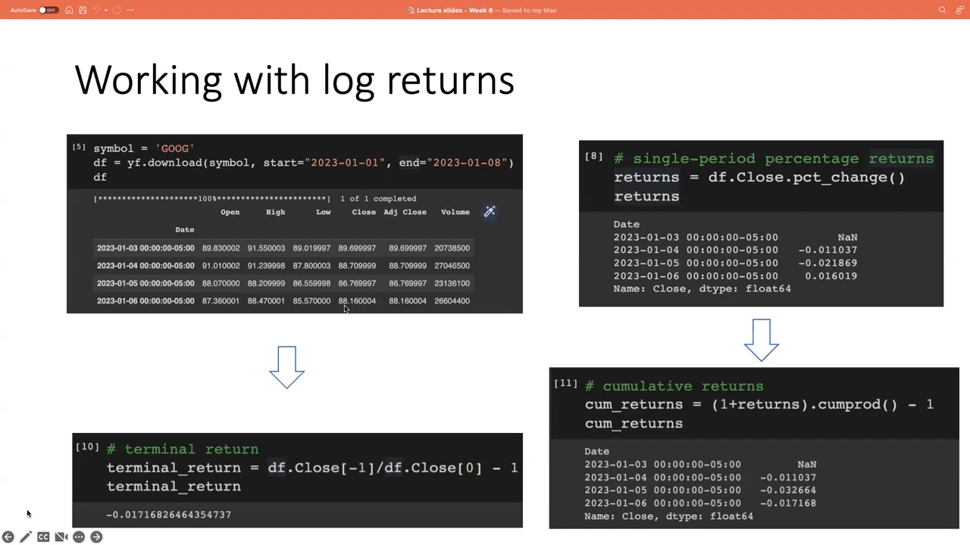
pyautogui.moveTo(309, 456)
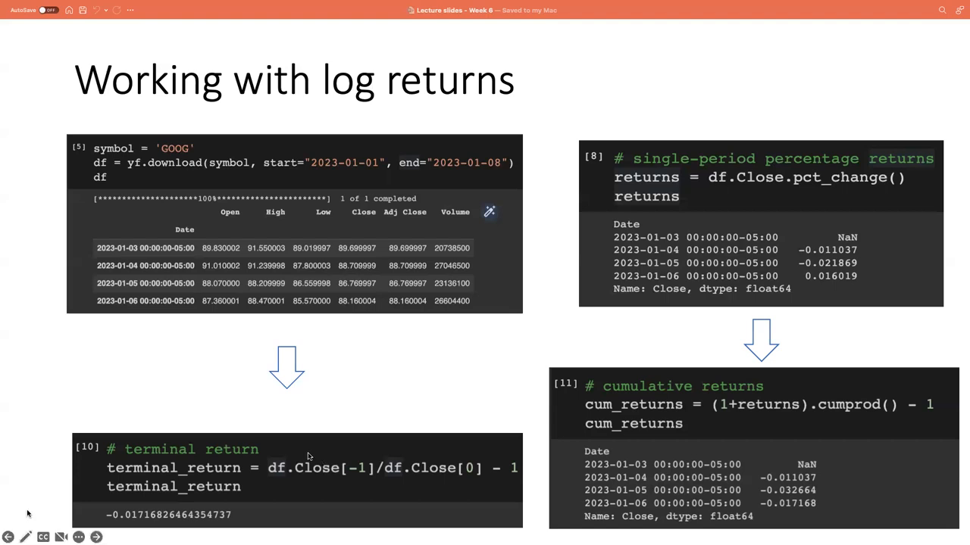
pyautogui.moveTo(300, 452)
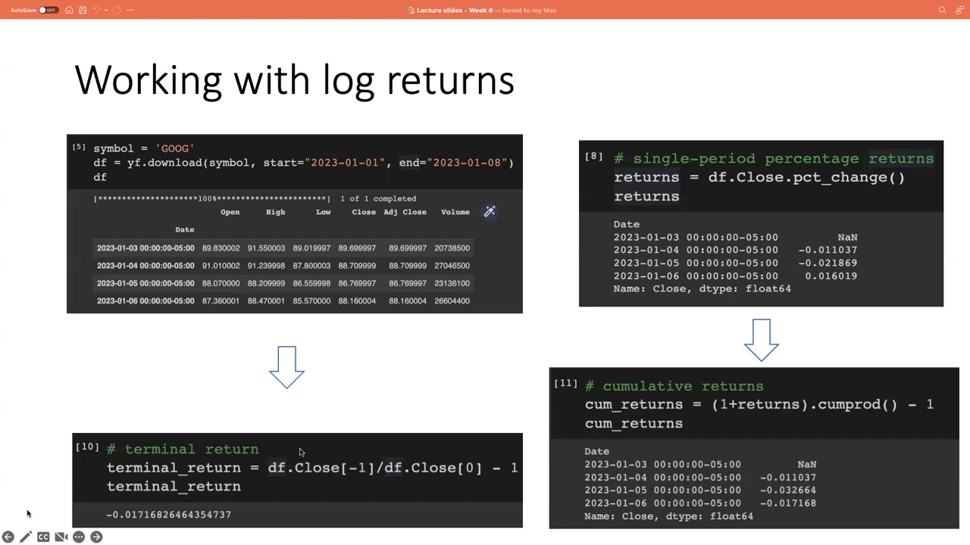
pyautogui.moveTo(319, 469)
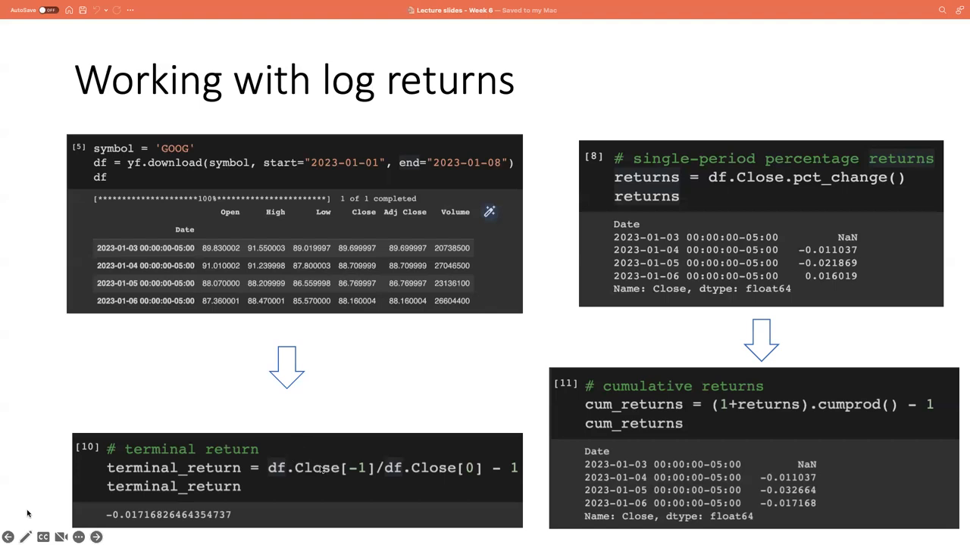
pyautogui.moveTo(352, 468)
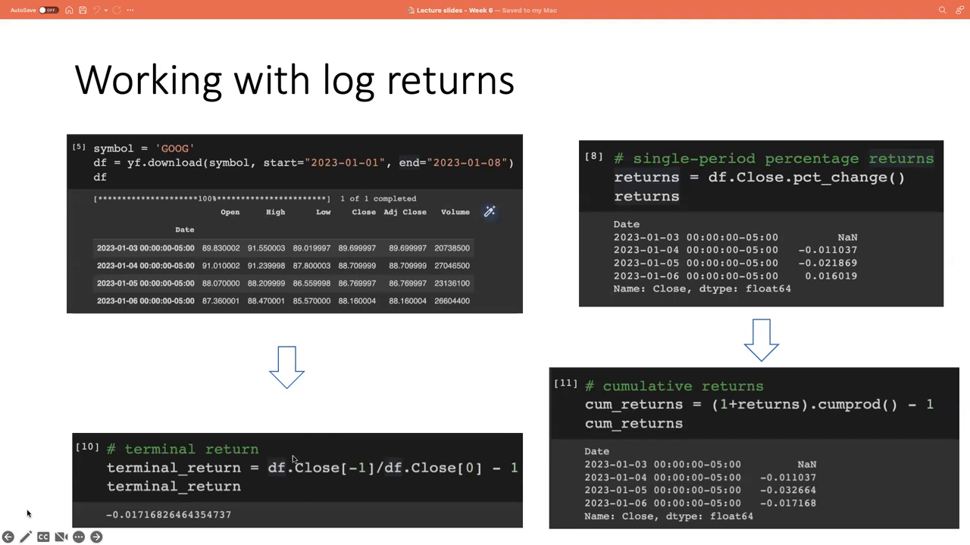
pyautogui.moveTo(484, 466)
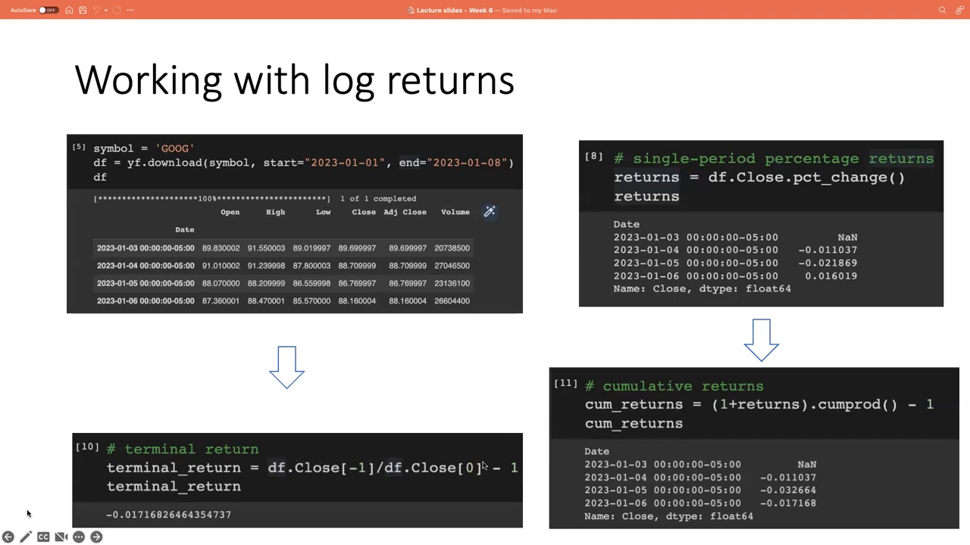
pyautogui.moveTo(500, 459)
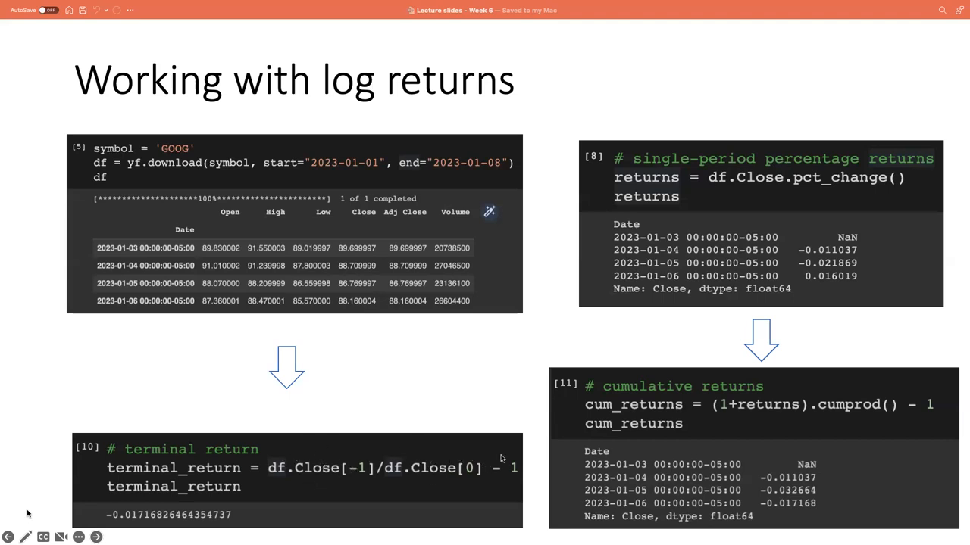
pyautogui.moveTo(284, 498)
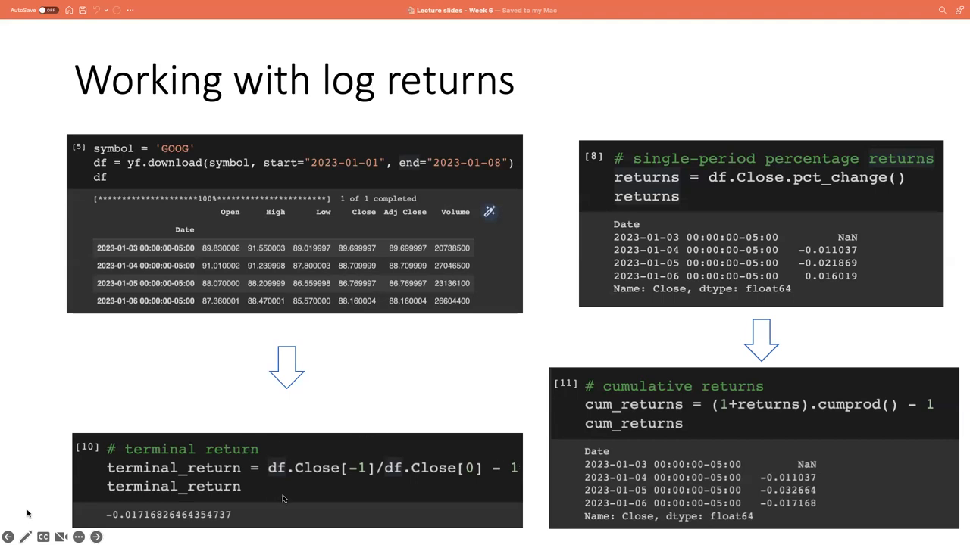
pyautogui.moveTo(352, 462)
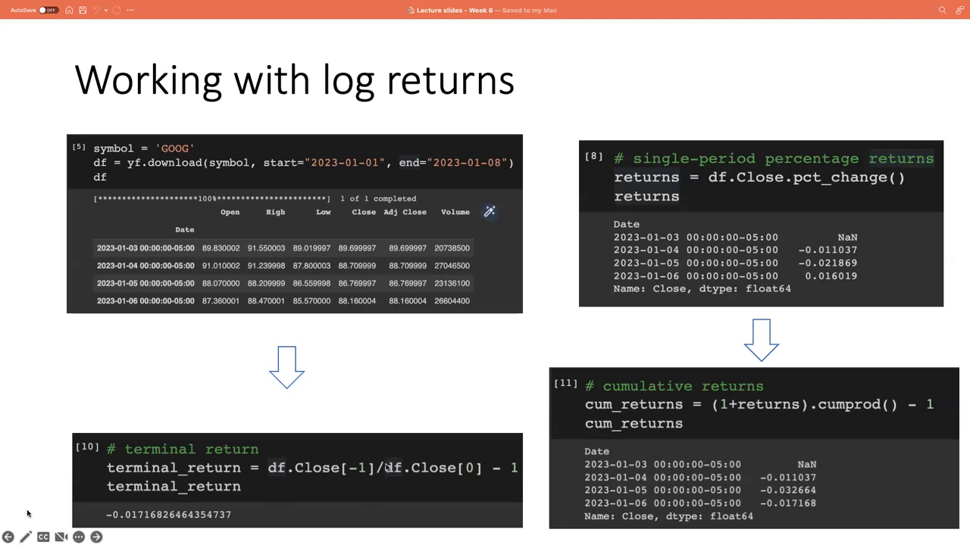
pyautogui.moveTo(387, 454)
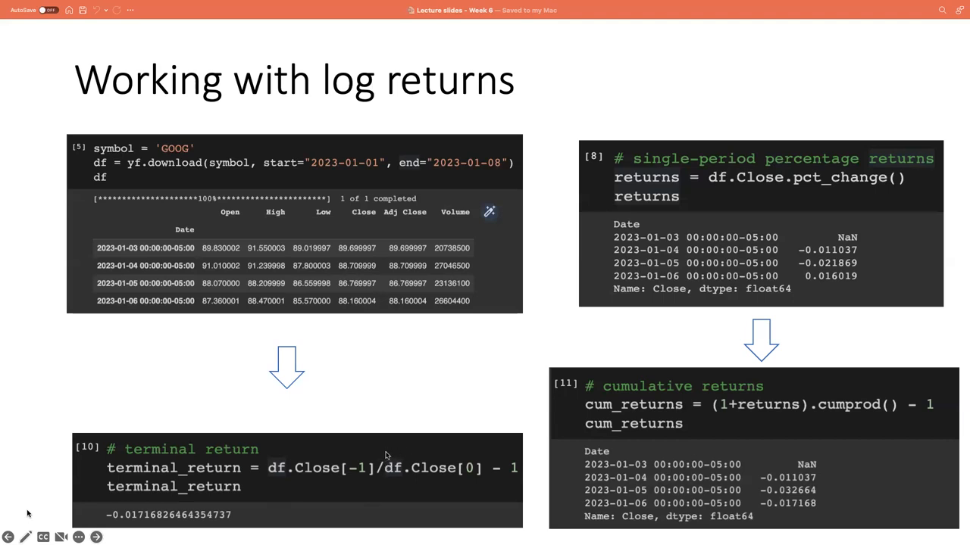
pyautogui.moveTo(375, 459)
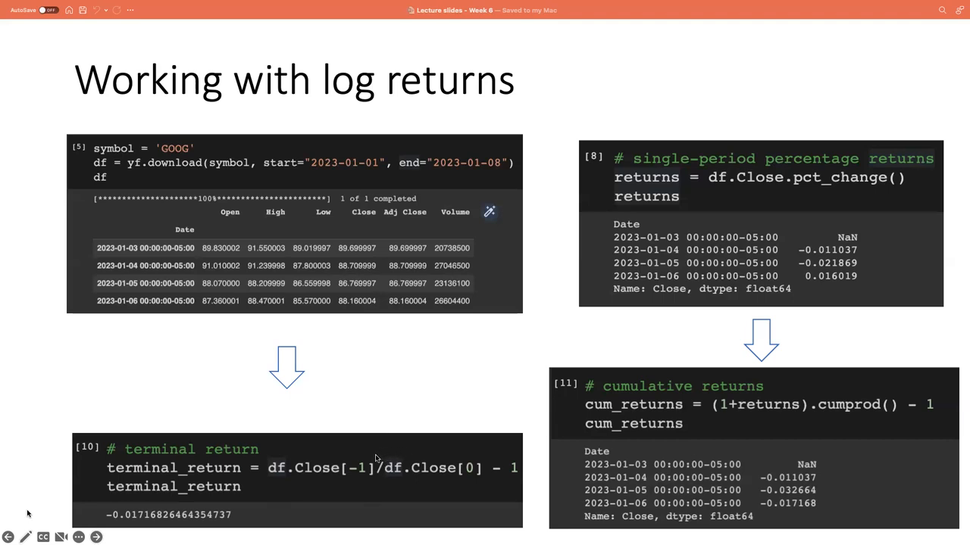
pyautogui.moveTo(495, 458)
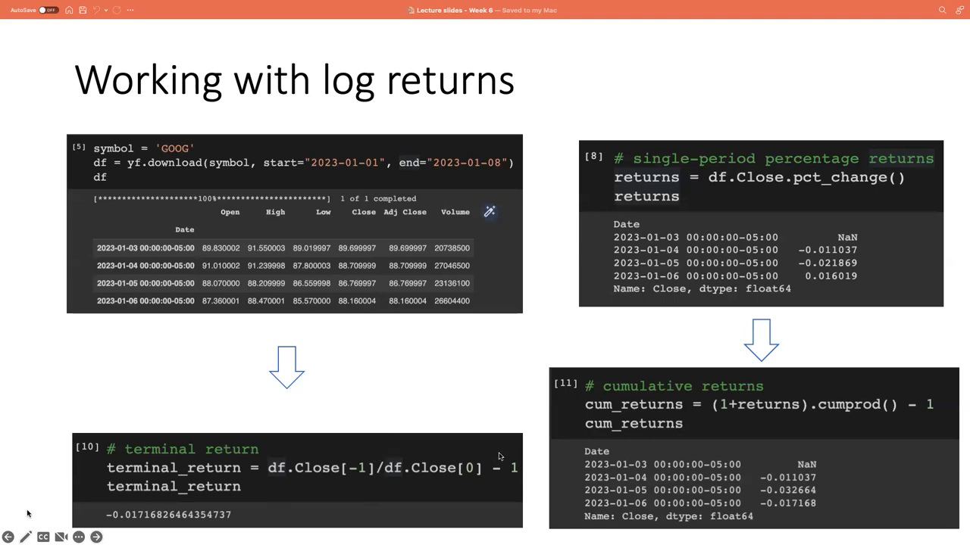
pyautogui.moveTo(327, 462)
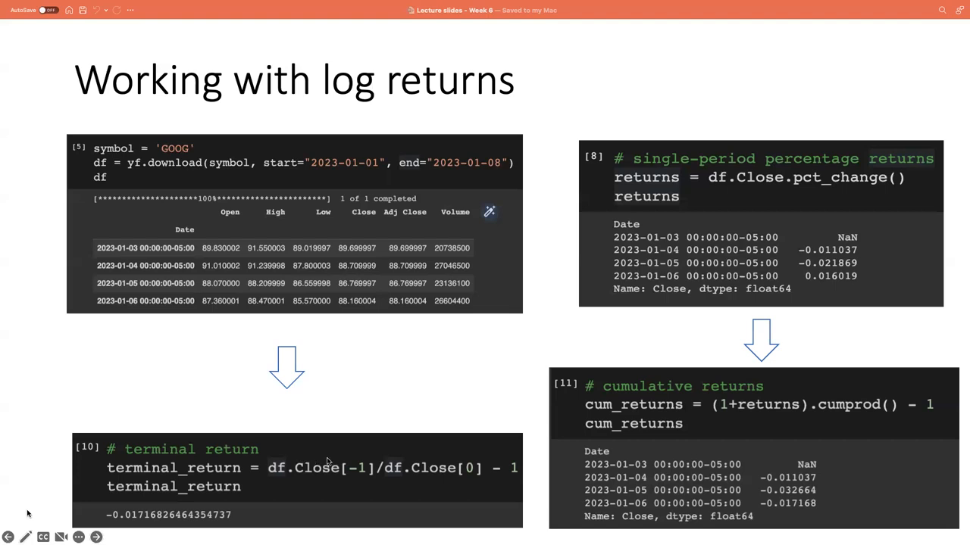
pyautogui.moveTo(170, 501)
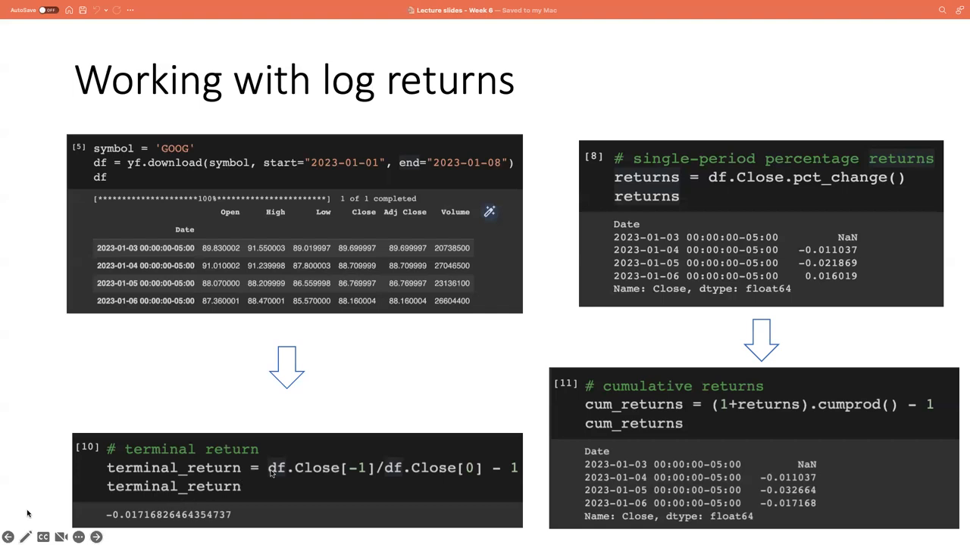
pyautogui.moveTo(340, 459)
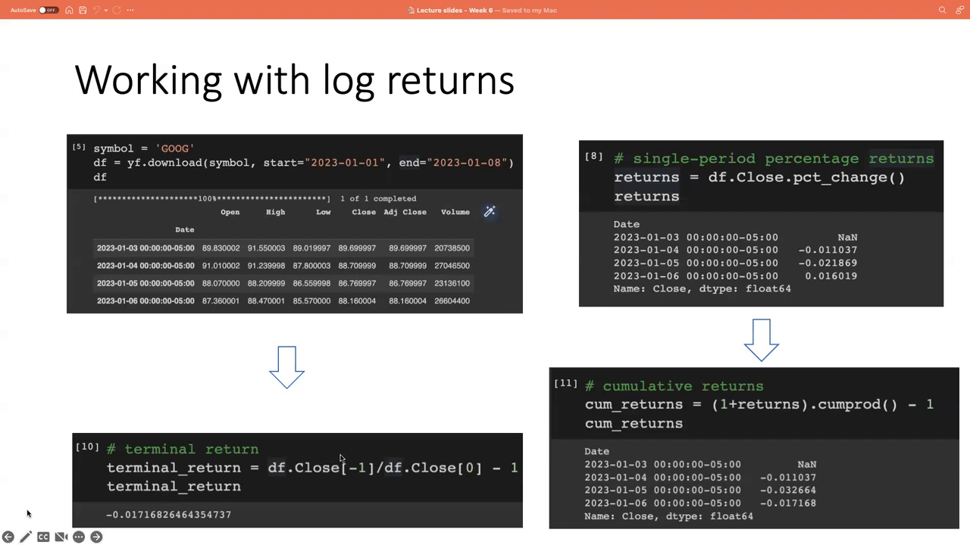
pyautogui.moveTo(358, 453)
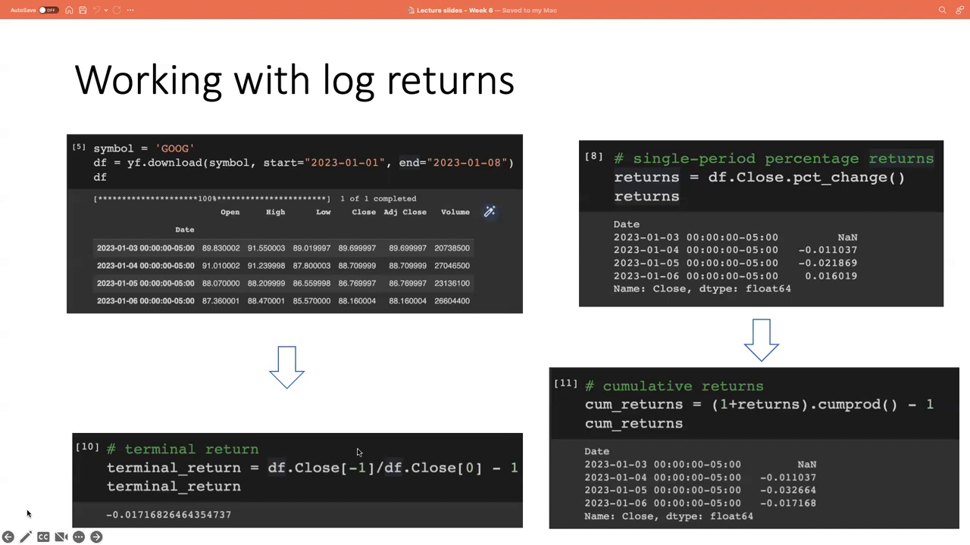
pyautogui.moveTo(424, 453)
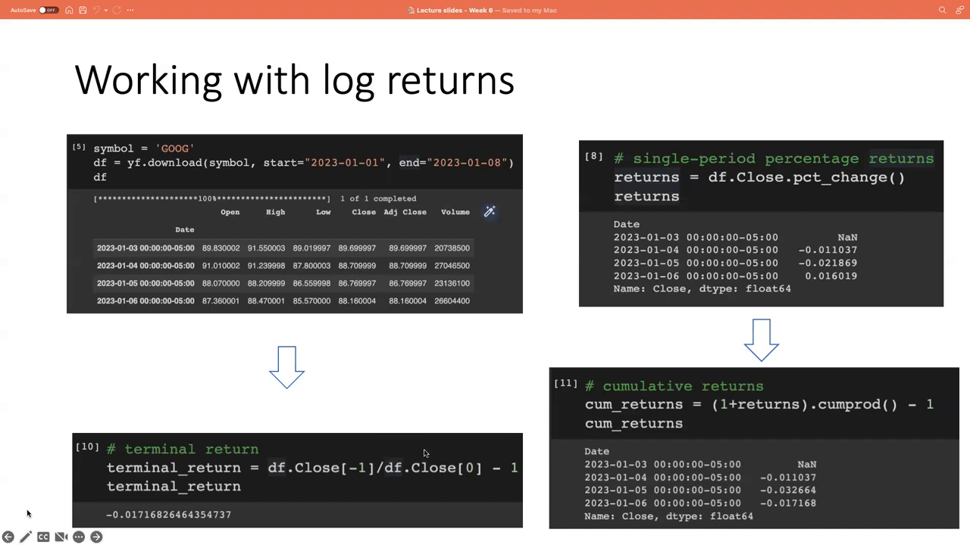
pyautogui.moveTo(777, 212)
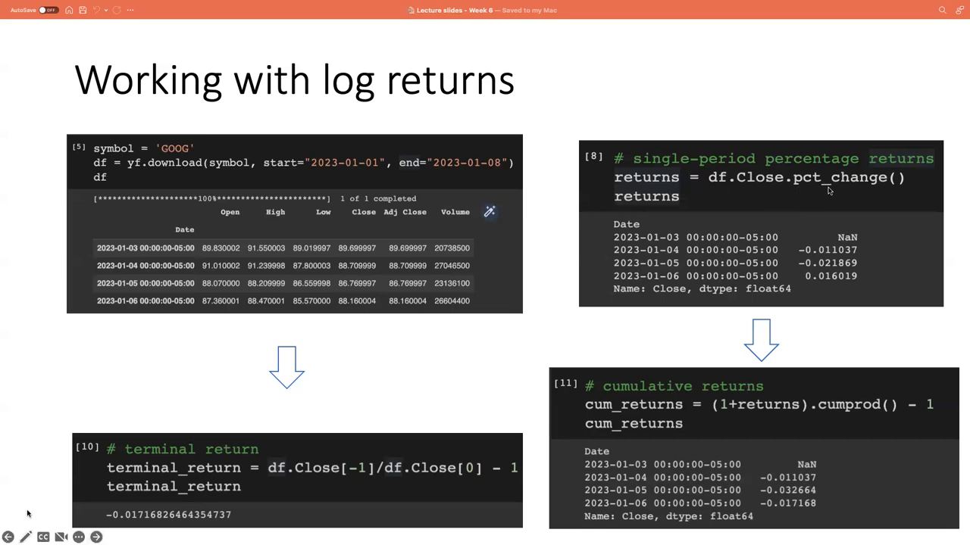
pyautogui.moveTo(857, 187)
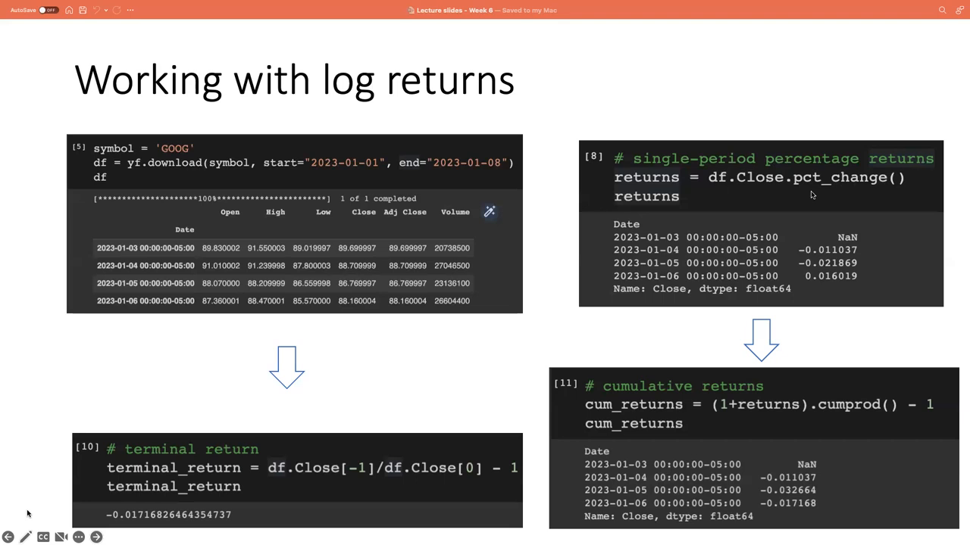
pyautogui.moveTo(829, 259)
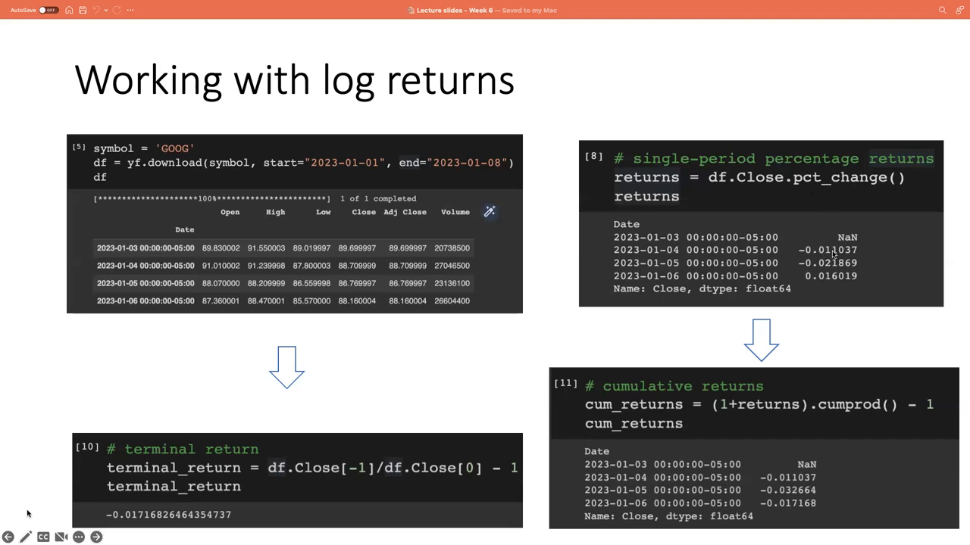
pyautogui.moveTo(840, 242)
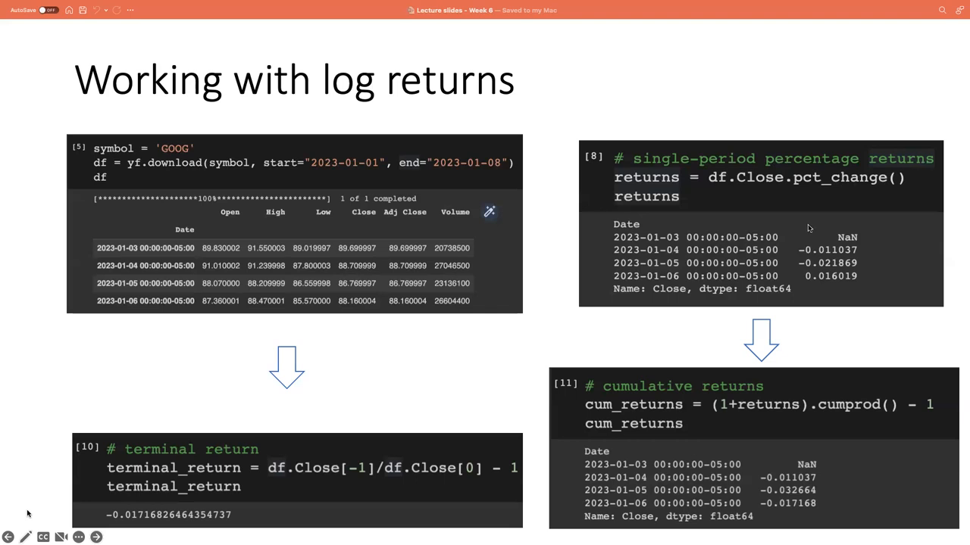
pyautogui.moveTo(795, 226)
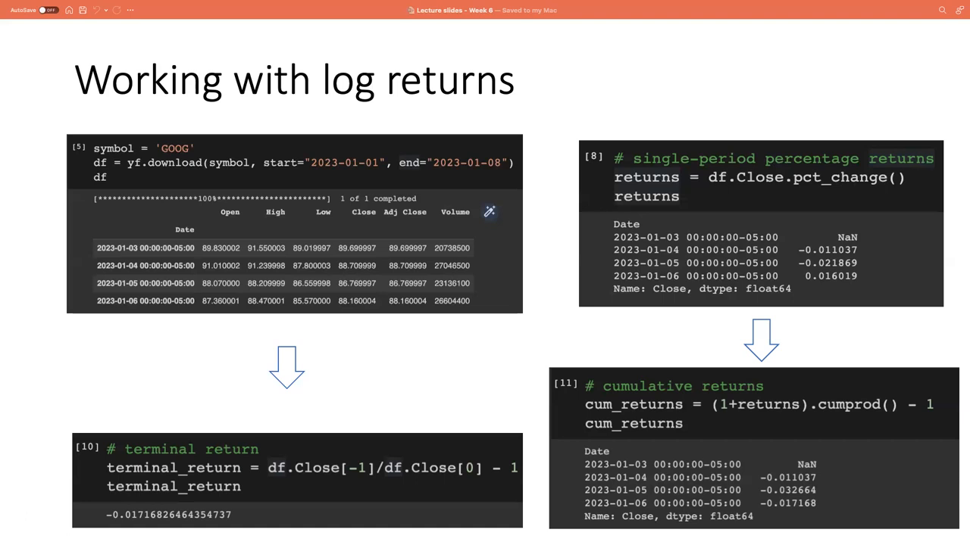
pyautogui.moveTo(750, 424)
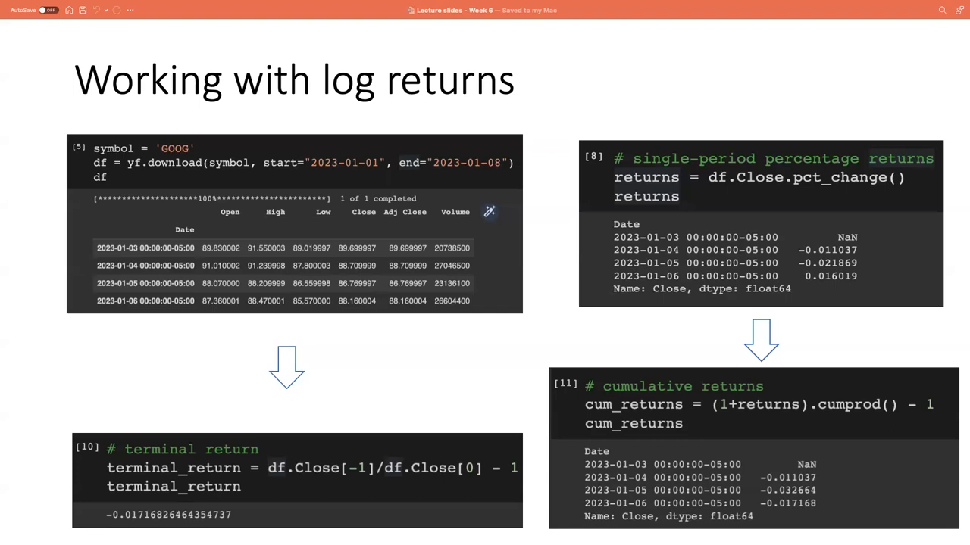
pyautogui.moveTo(846, 411)
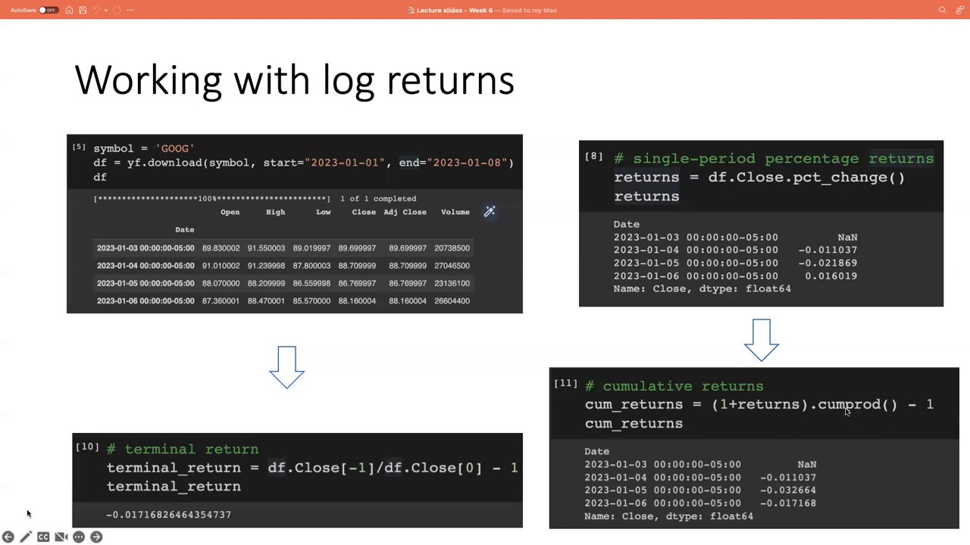
pyautogui.moveTo(899, 414)
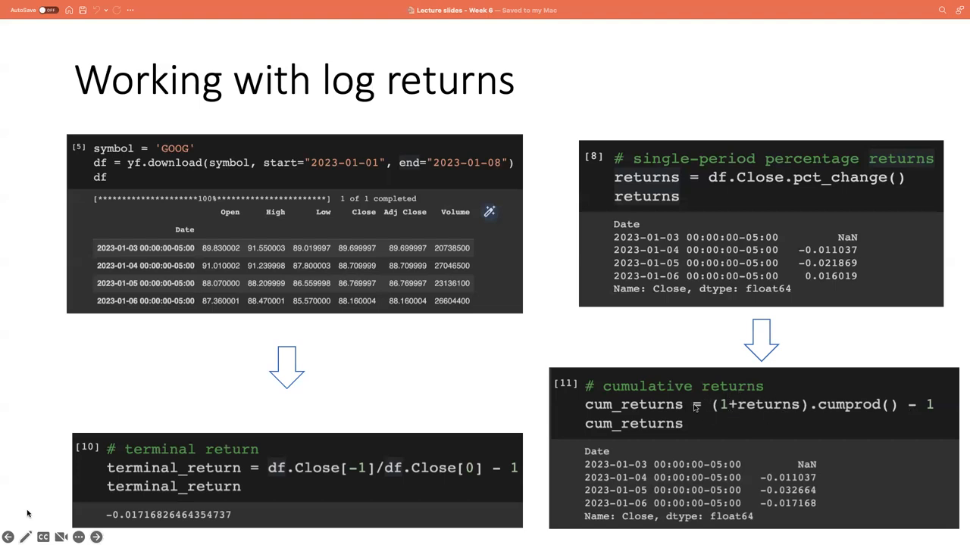
pyautogui.moveTo(777, 410)
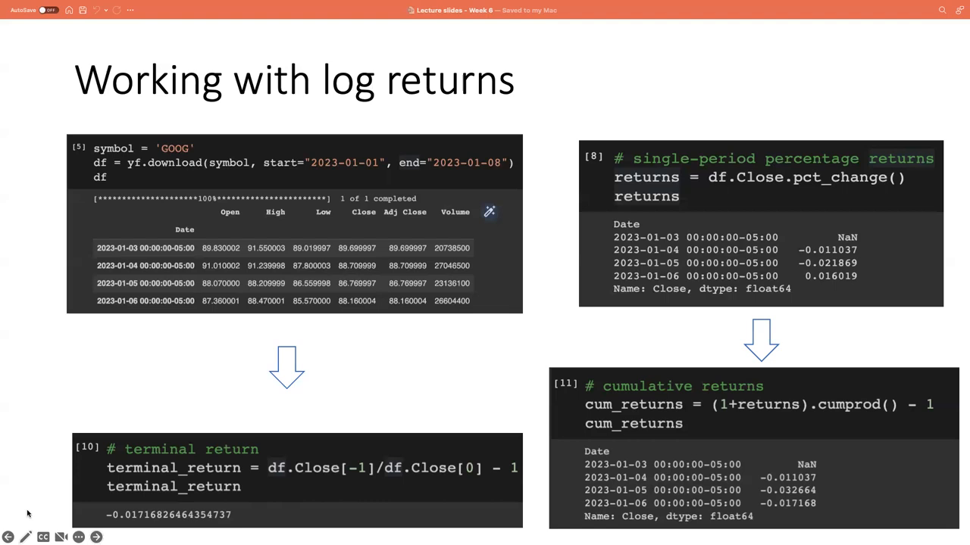
pyautogui.moveTo(229, 518)
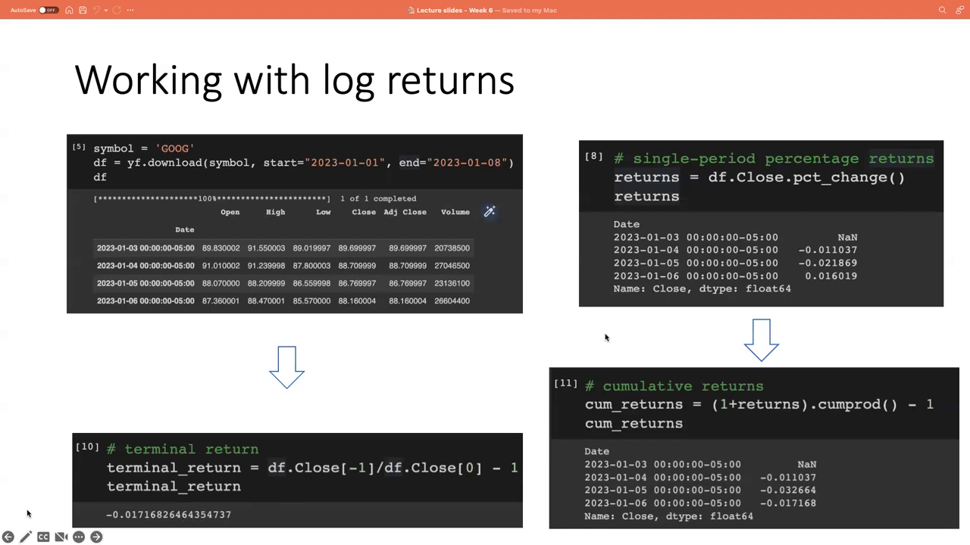
pyautogui.moveTo(615, 333)
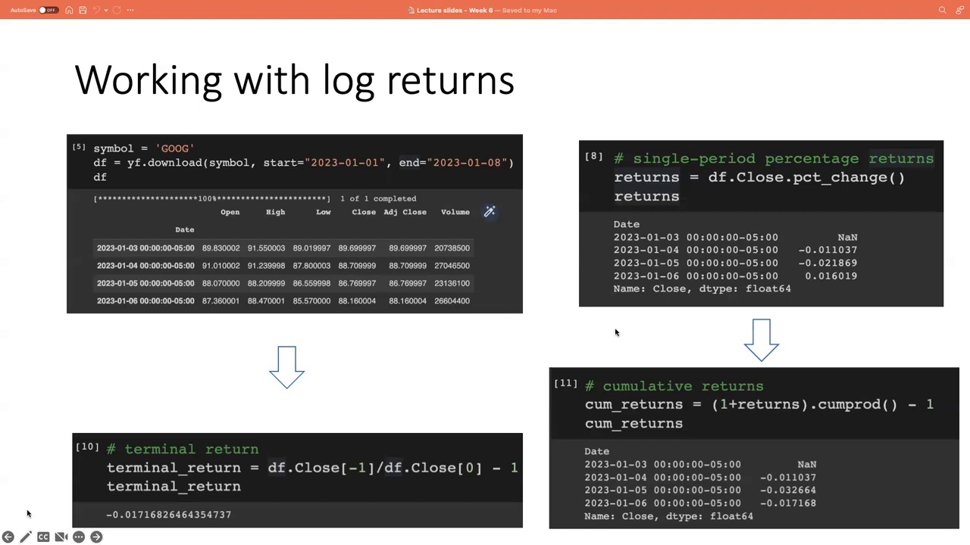
pyautogui.moveTo(615, 332)
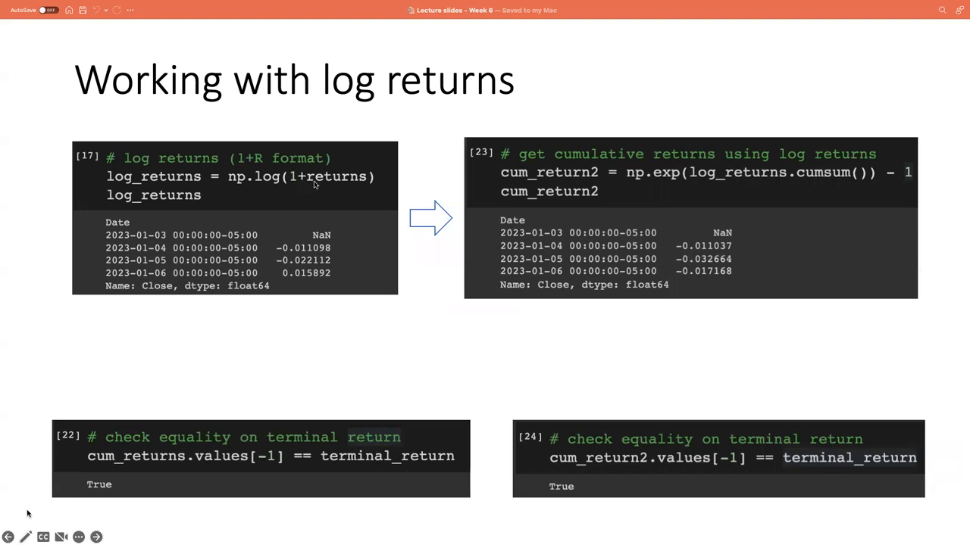
pyautogui.moveTo(258, 194)
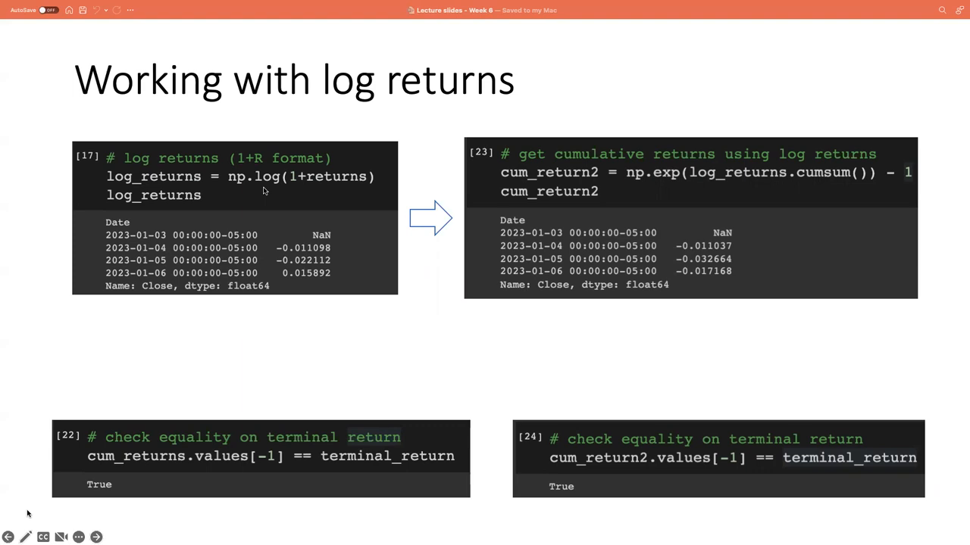
pyautogui.moveTo(313, 258)
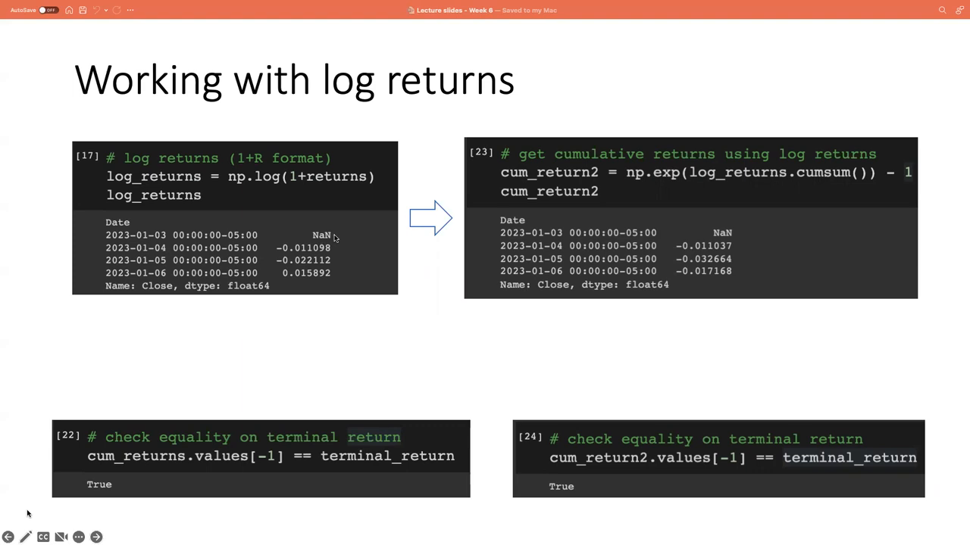
pyautogui.moveTo(346, 239)
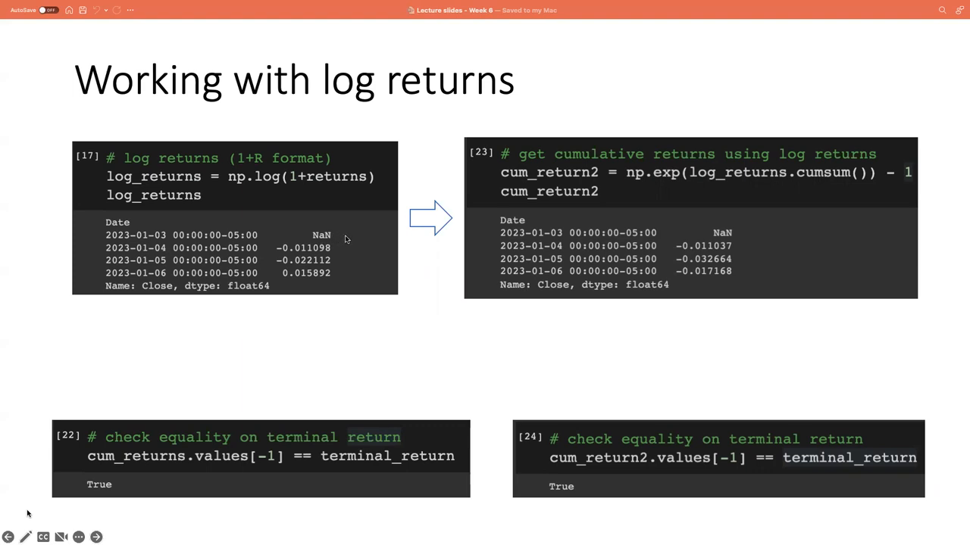
pyautogui.moveTo(341, 248)
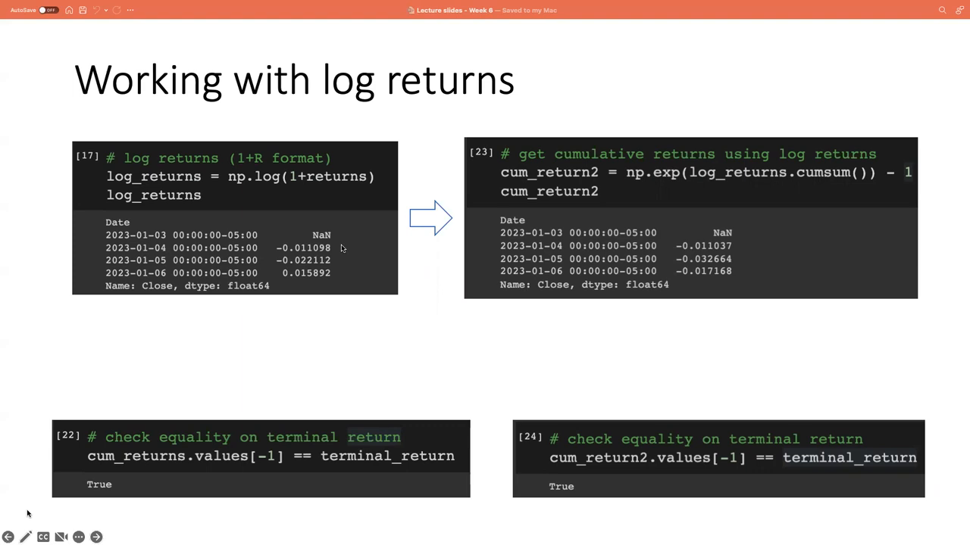
pyautogui.moveTo(346, 263)
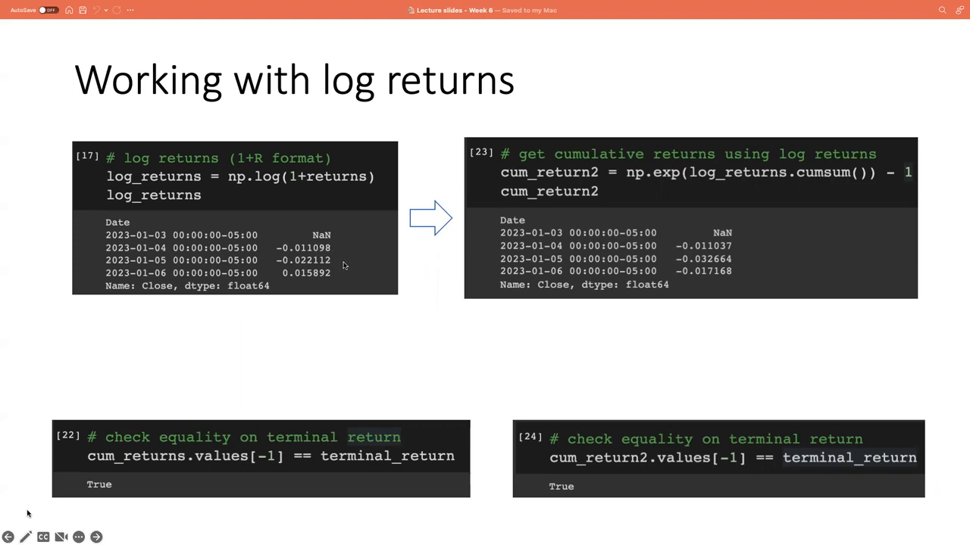
pyautogui.moveTo(348, 277)
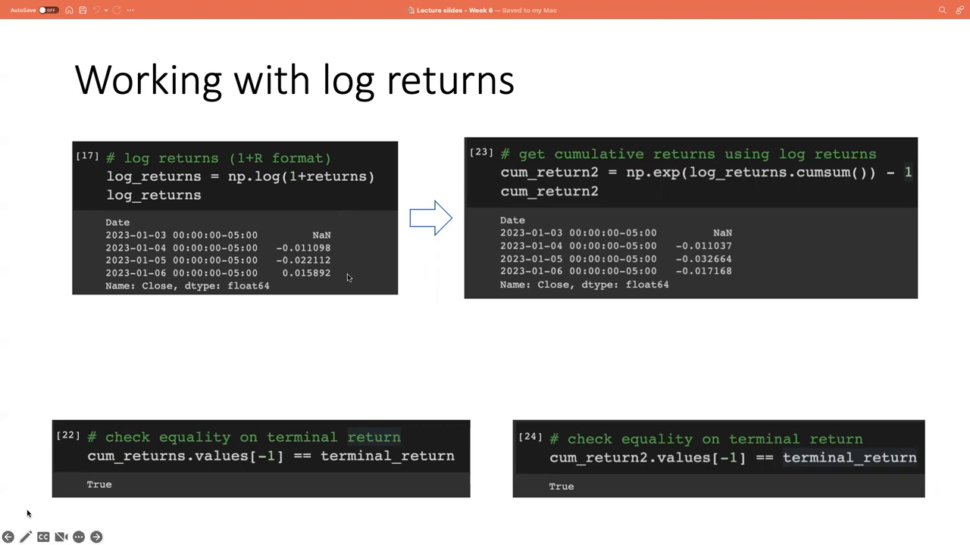
pyautogui.moveTo(544, 222)
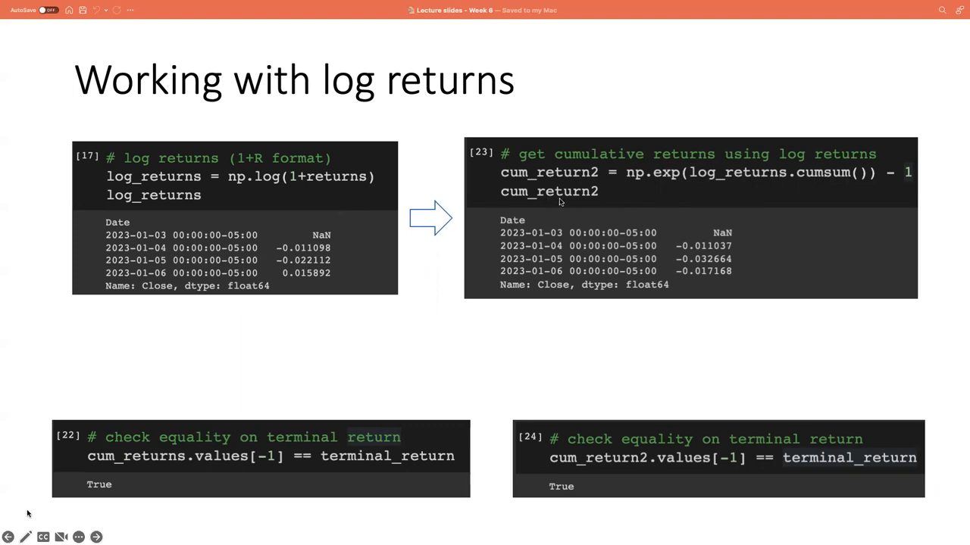
pyautogui.moveTo(820, 181)
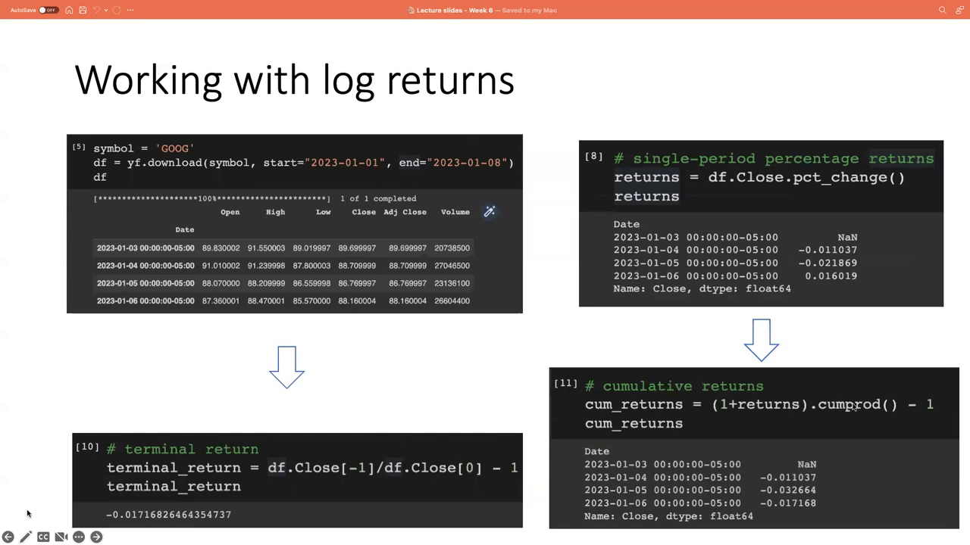
# Advance to the slide that computes log returns and rebuilds cumulative returns.
pyautogui.click(96, 537)
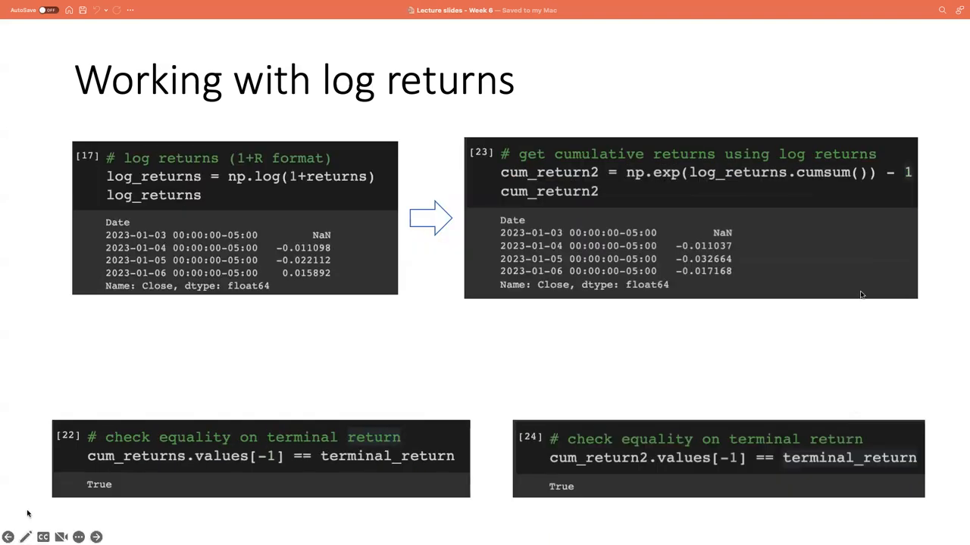
pyautogui.moveTo(828, 191)
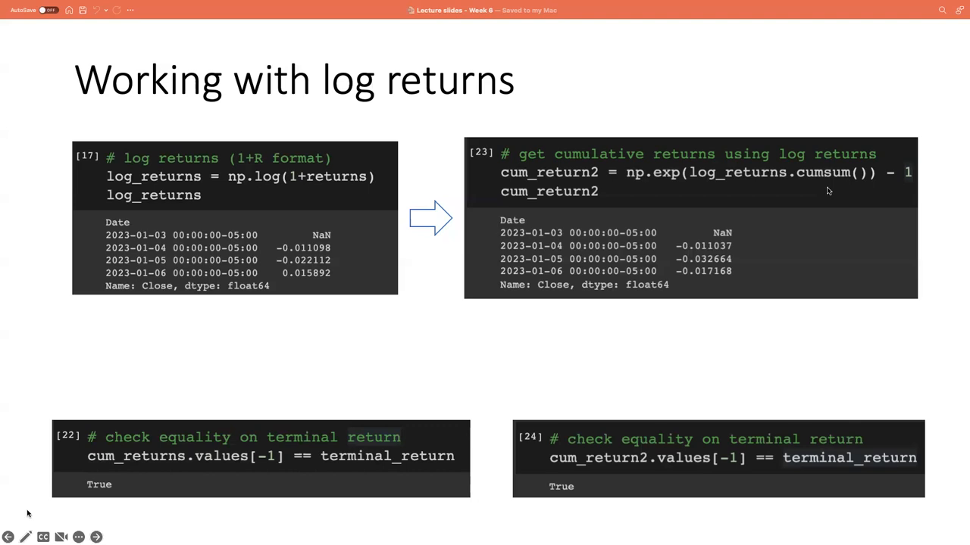
pyautogui.moveTo(669, 122)
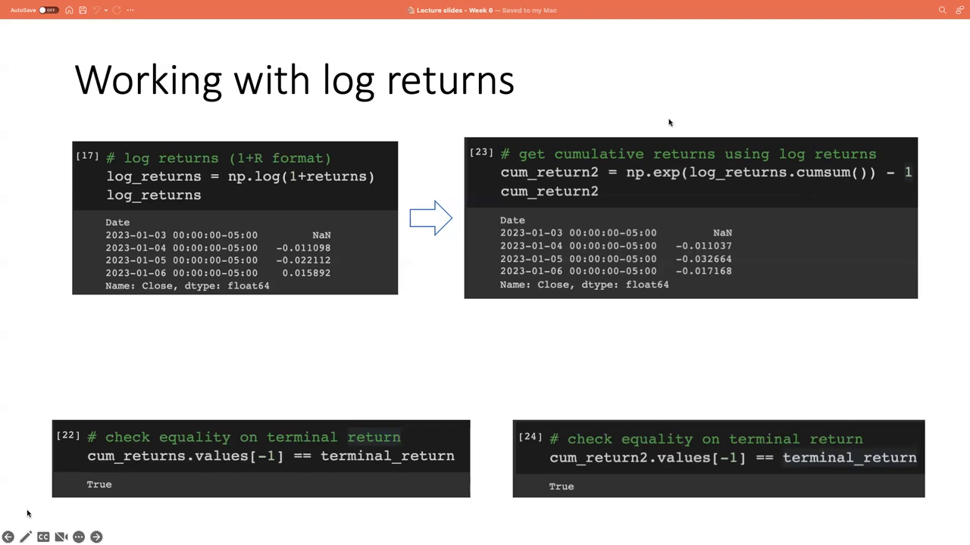
pyautogui.moveTo(376, 57)
pyautogui.write('a*')
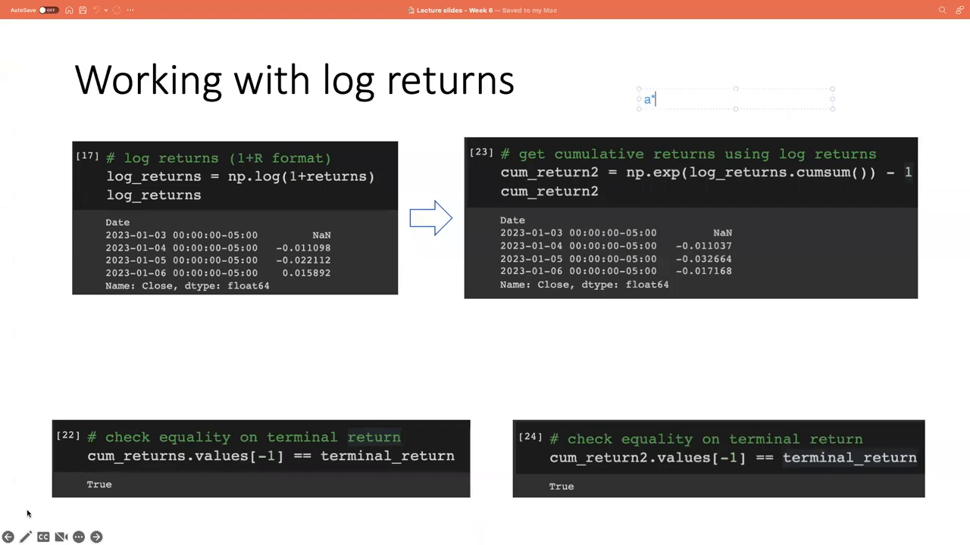
# Write the notes 'log(a) + log(b)= log(ab)' and 'a*b = exp(log(ab))' in the text box.
pyautogui.write('b')
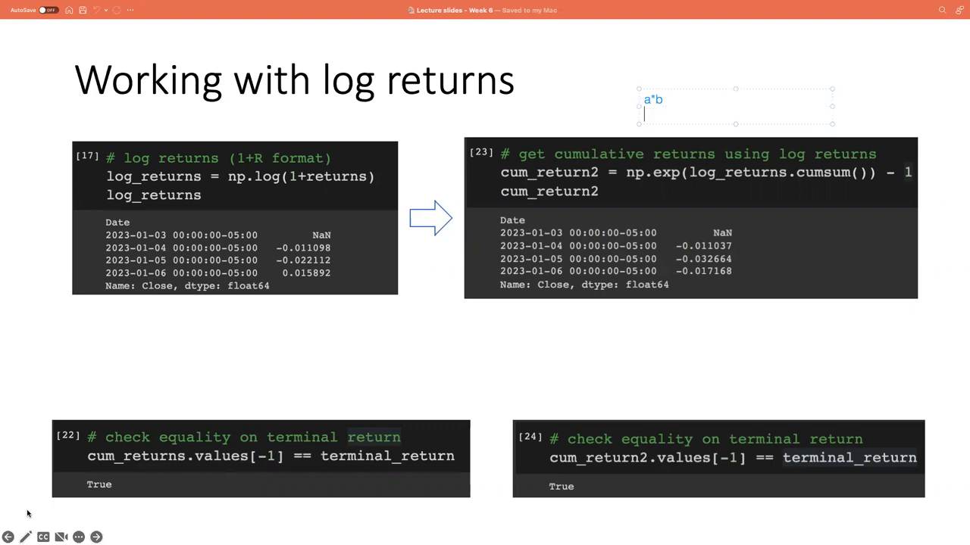
pyautogui.write('log()')
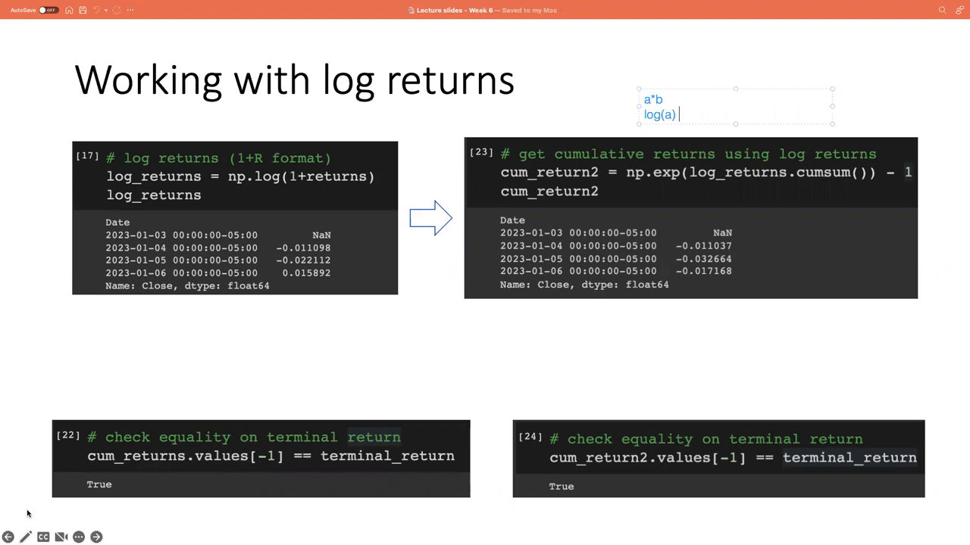
pyautogui.write('+ log')
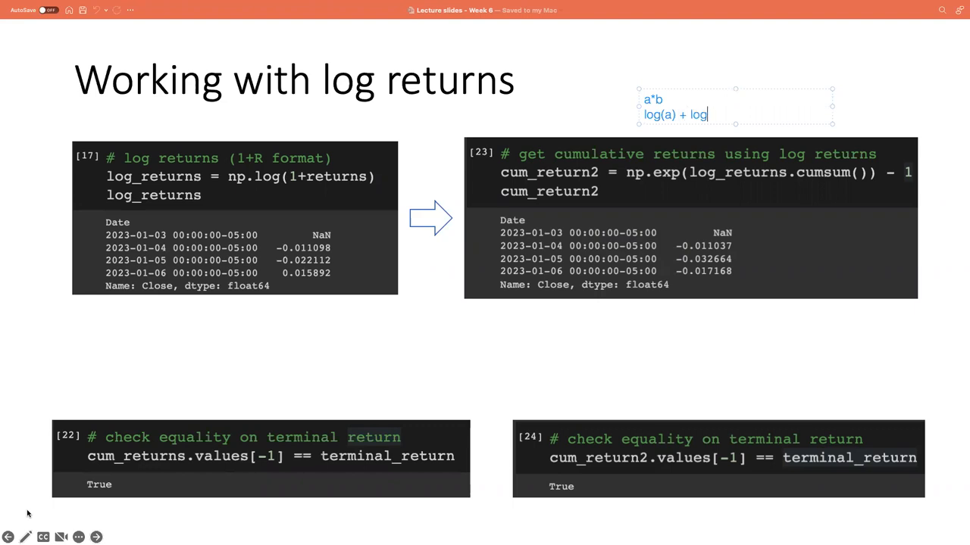
pyautogui.write('(b)')
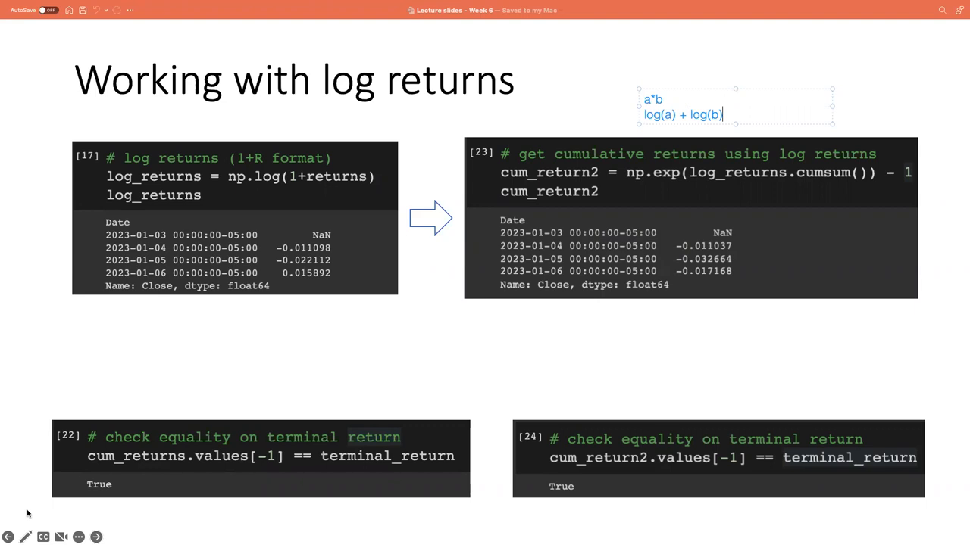
pyautogui.write('= log(ab')
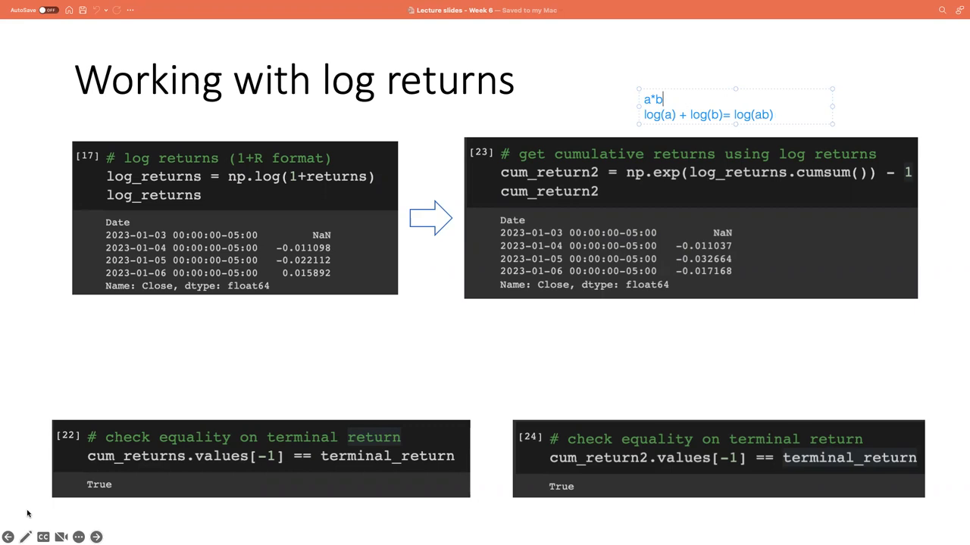
pyautogui.write('= exp')
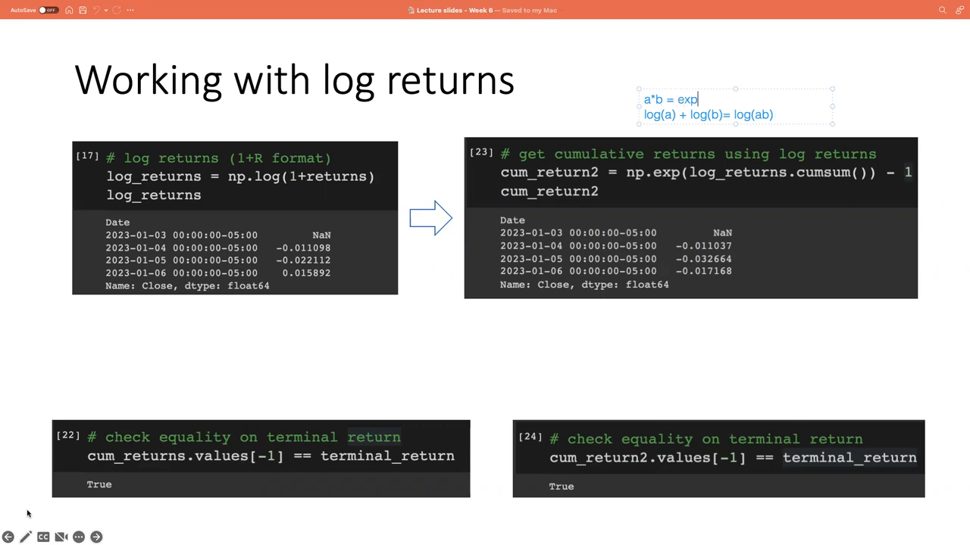
pyautogui.write('(log(ab')
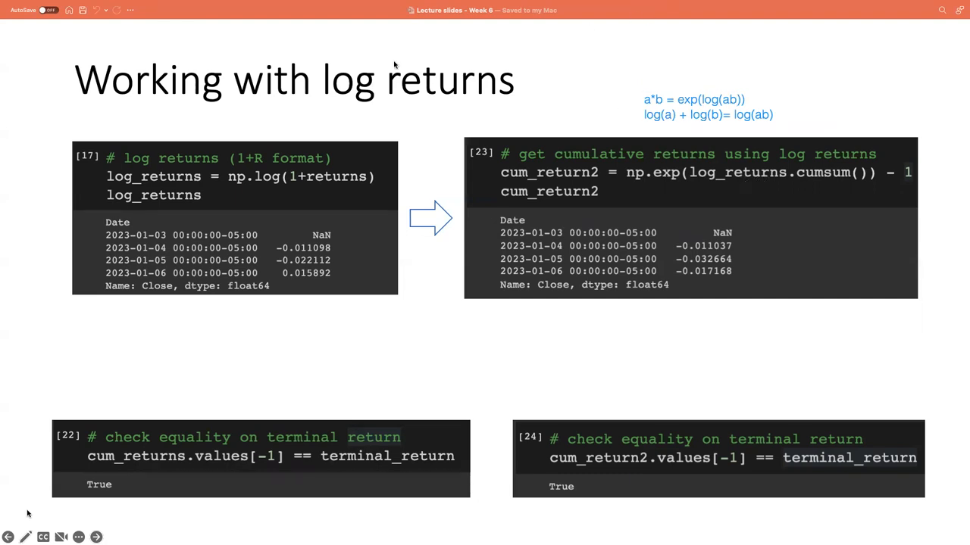
pyautogui.moveTo(803, 187)
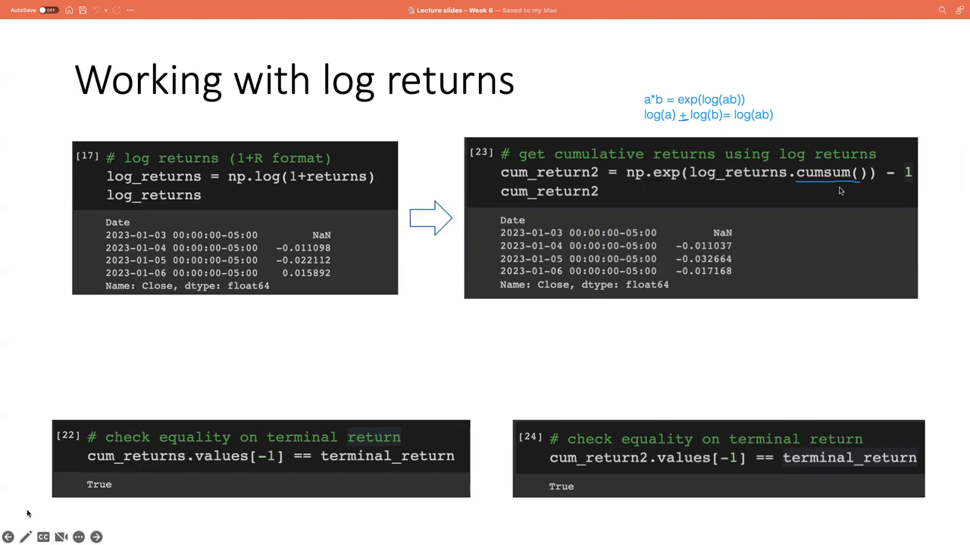
pyautogui.moveTo(792, 196)
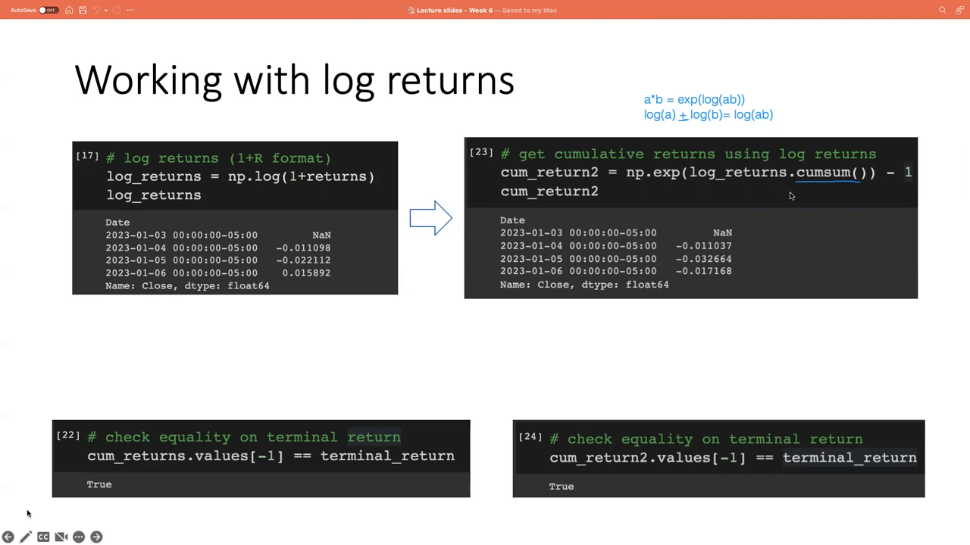
pyautogui.moveTo(636, 188)
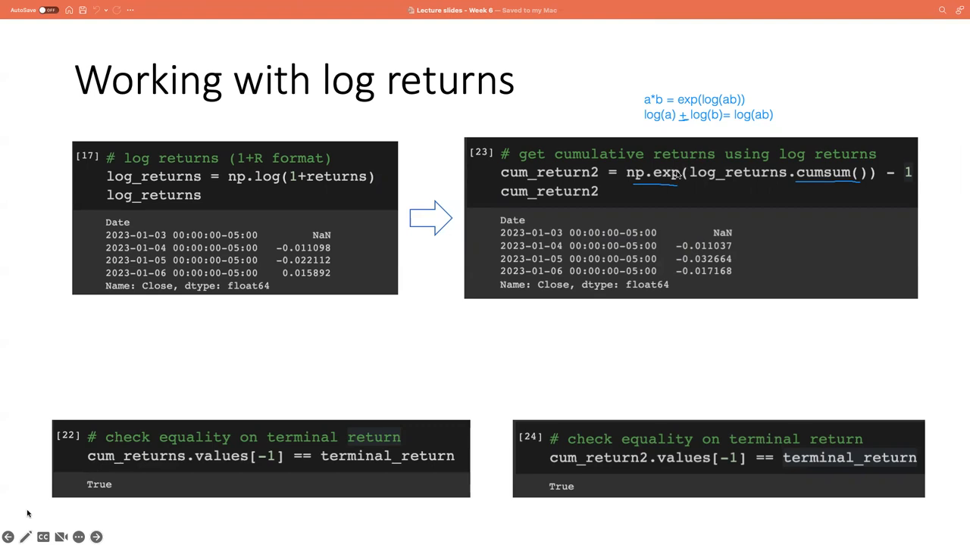
pyautogui.moveTo(880, 193)
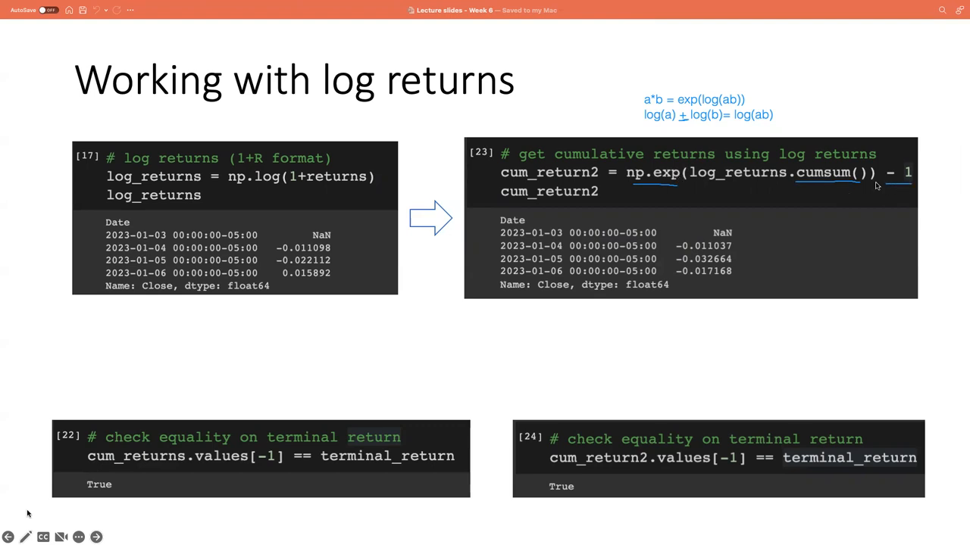
pyautogui.moveTo(270, 185)
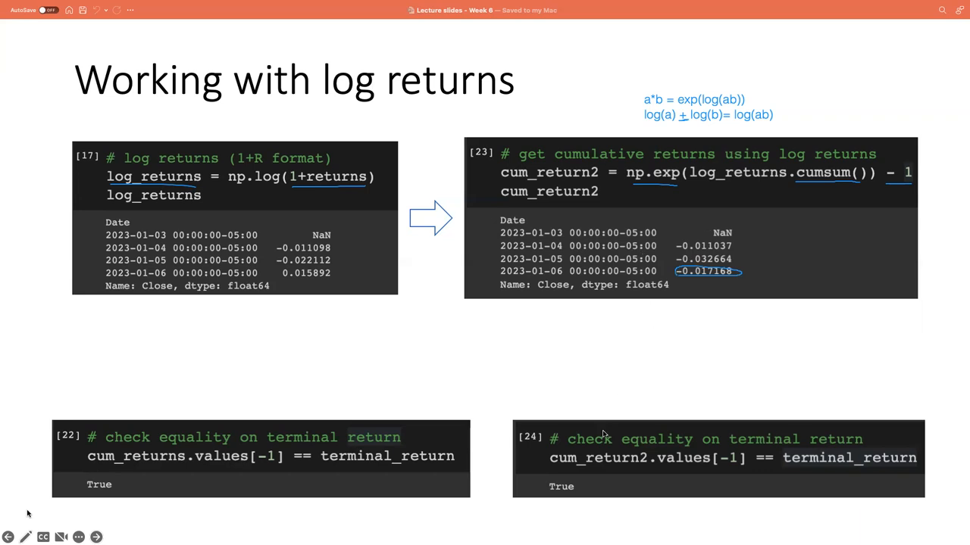
pyautogui.moveTo(580, 473)
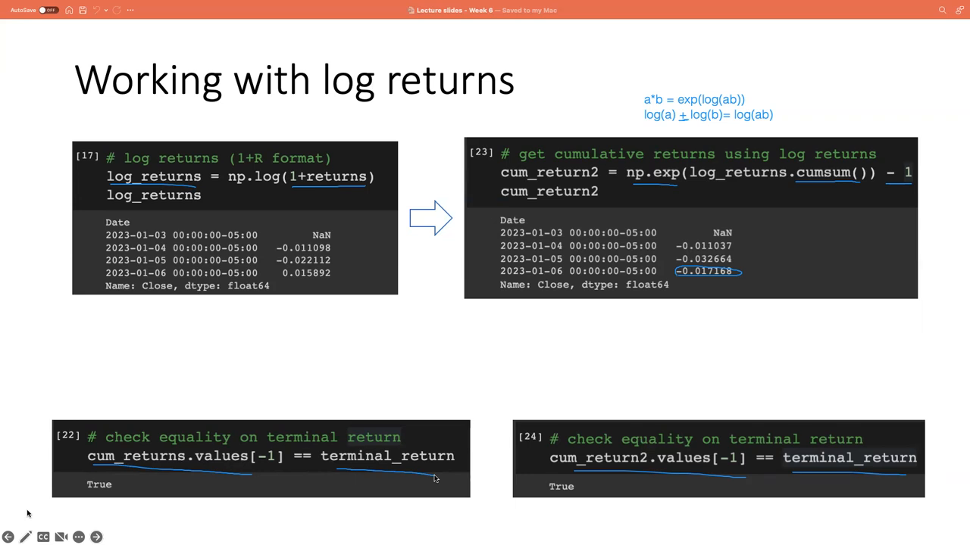
pyautogui.moveTo(556, 377)
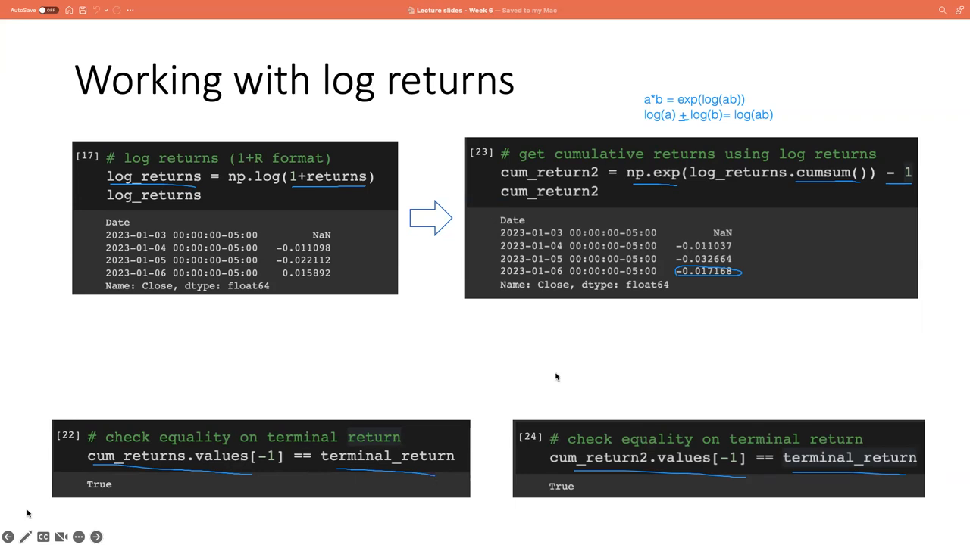
pyautogui.moveTo(804, 193)
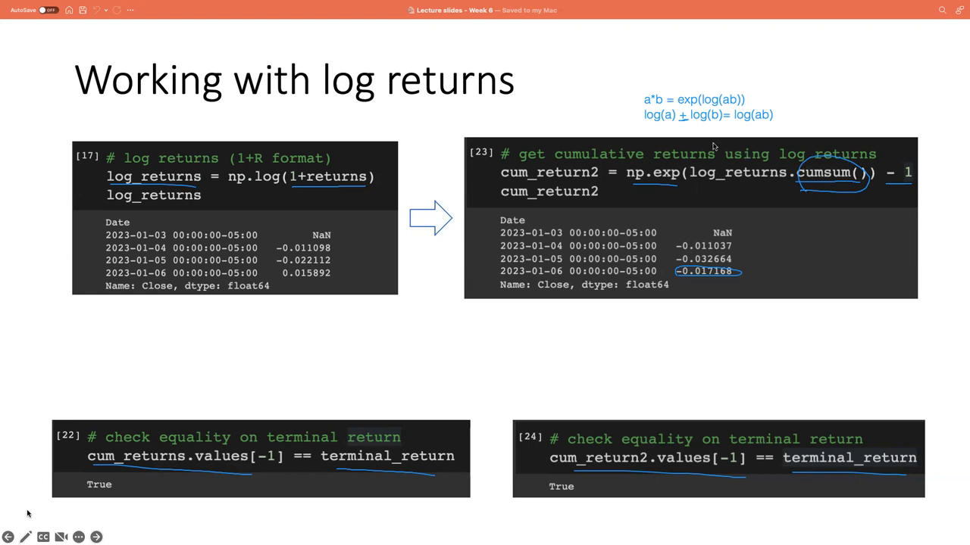
pyautogui.moveTo(673, 123)
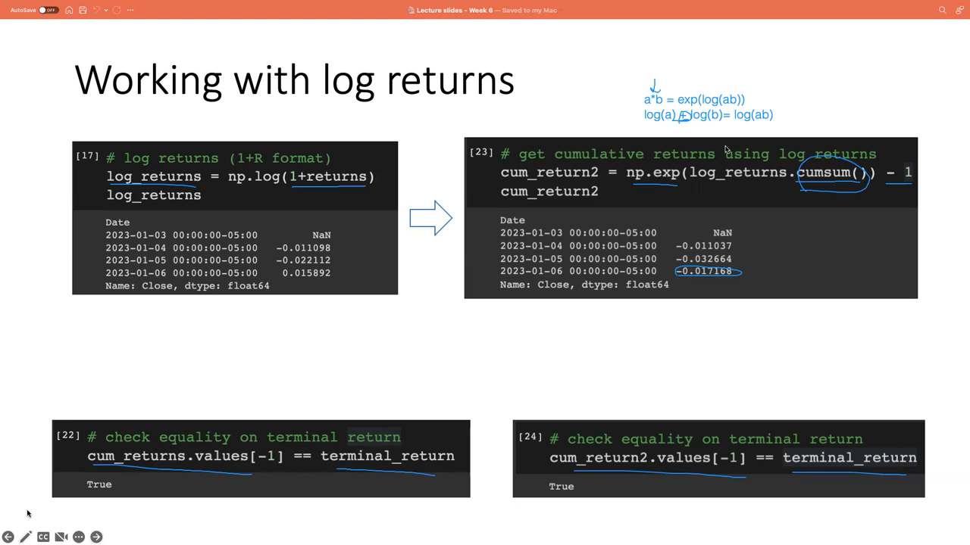
pyautogui.moveTo(719, 148)
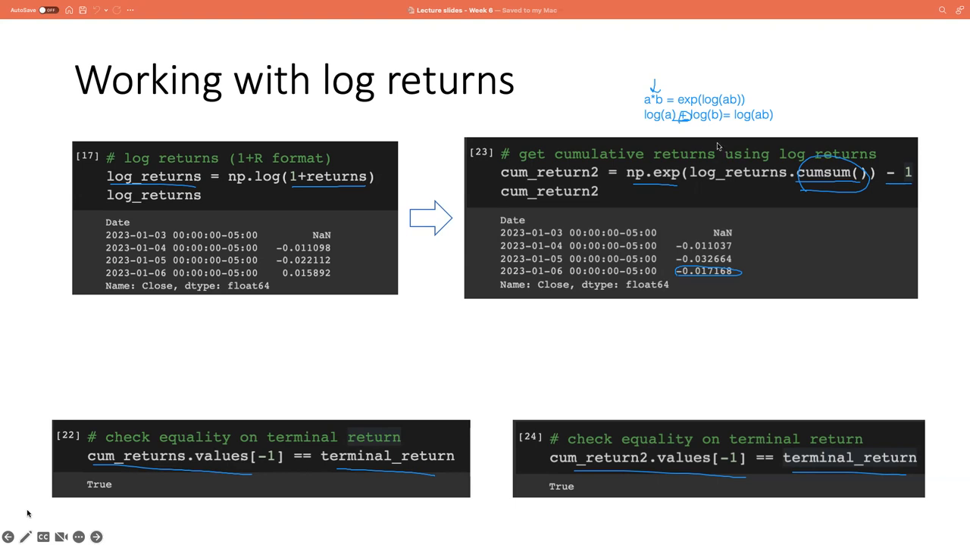
pyautogui.moveTo(634, 90)
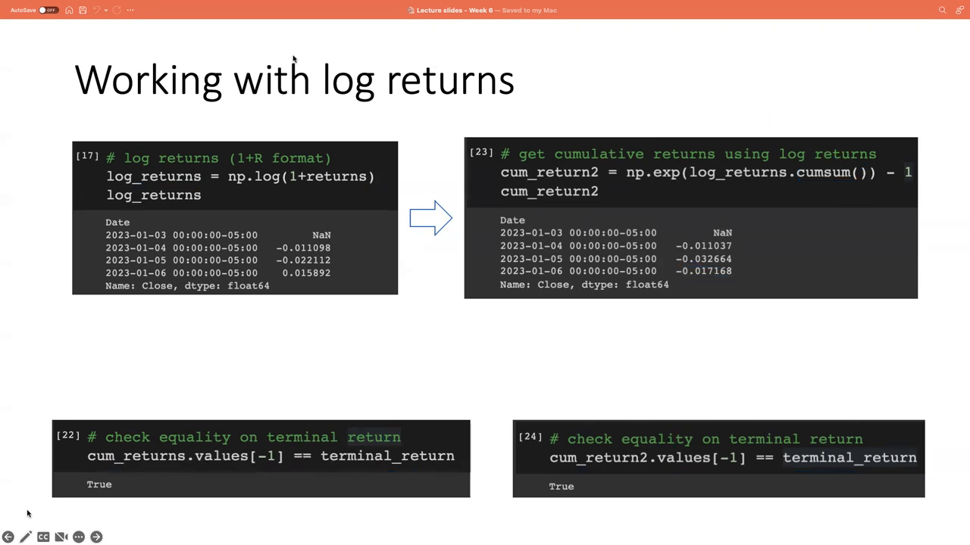
pyautogui.moveTo(544, 80)
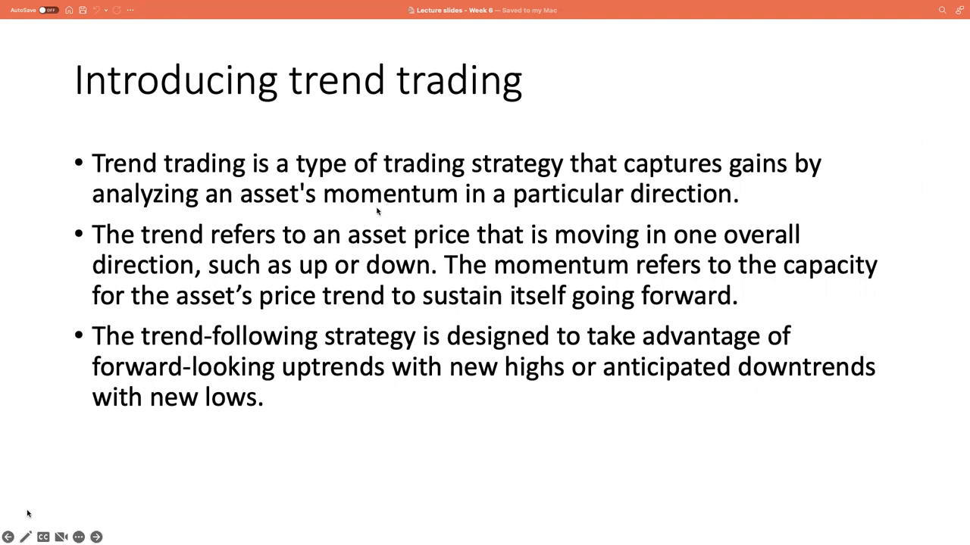
pyautogui.moveTo(534, 212)
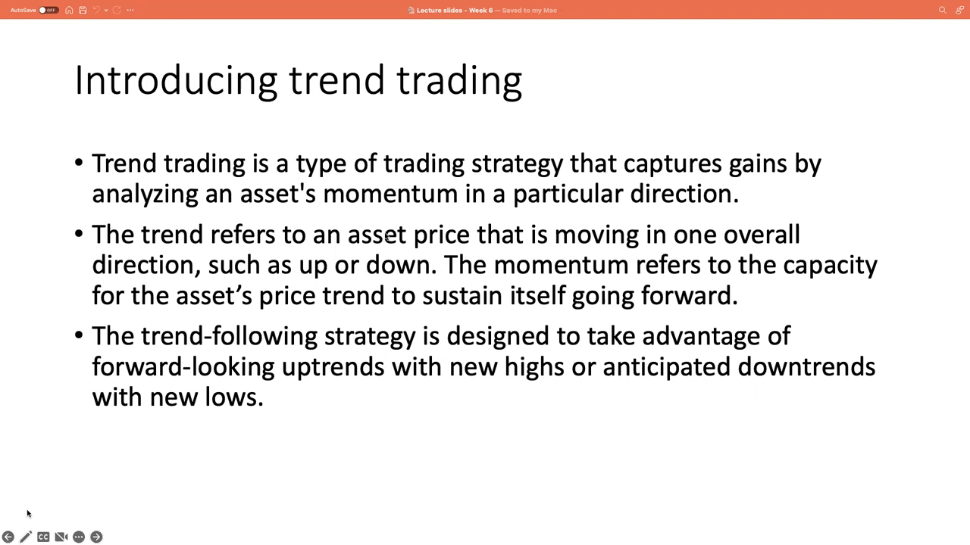
pyautogui.moveTo(507, 280)
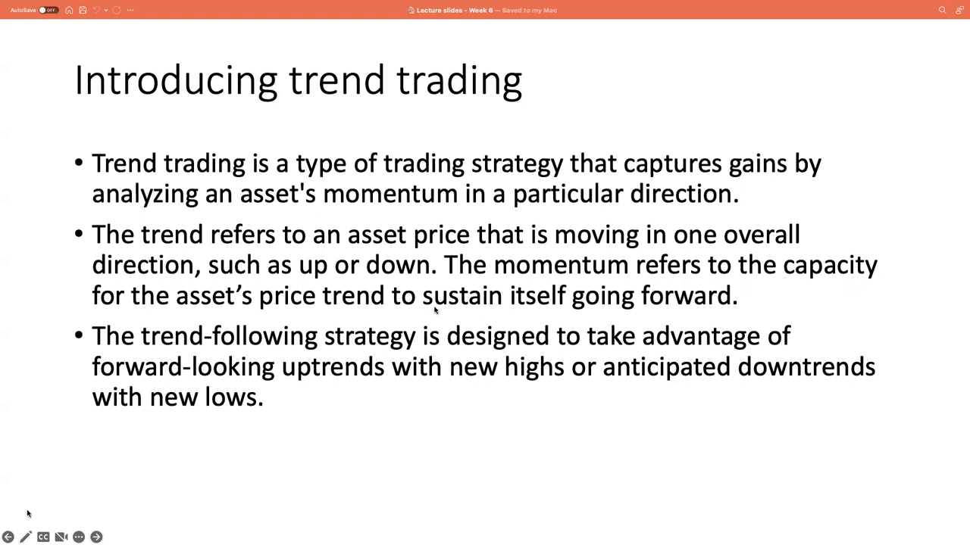
pyautogui.moveTo(506, 307)
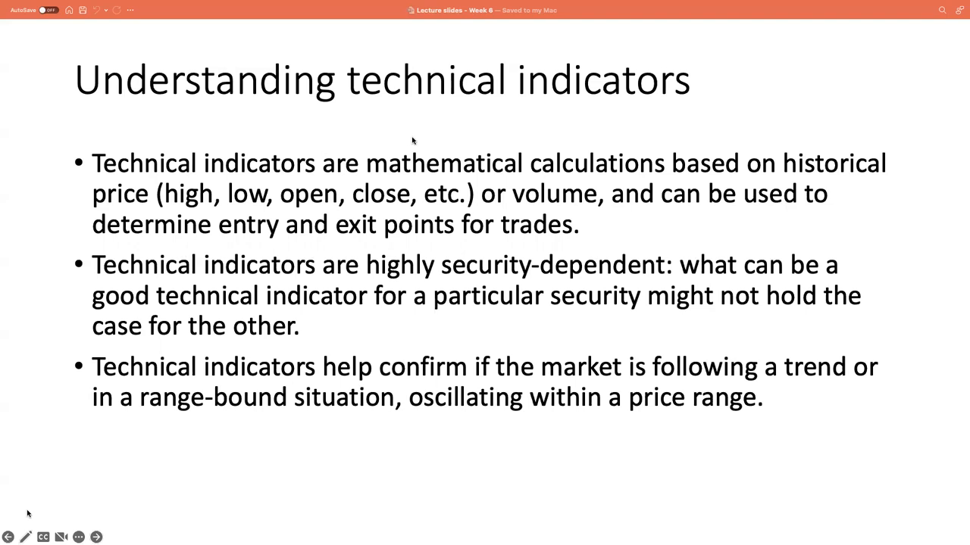
pyautogui.moveTo(767, 377)
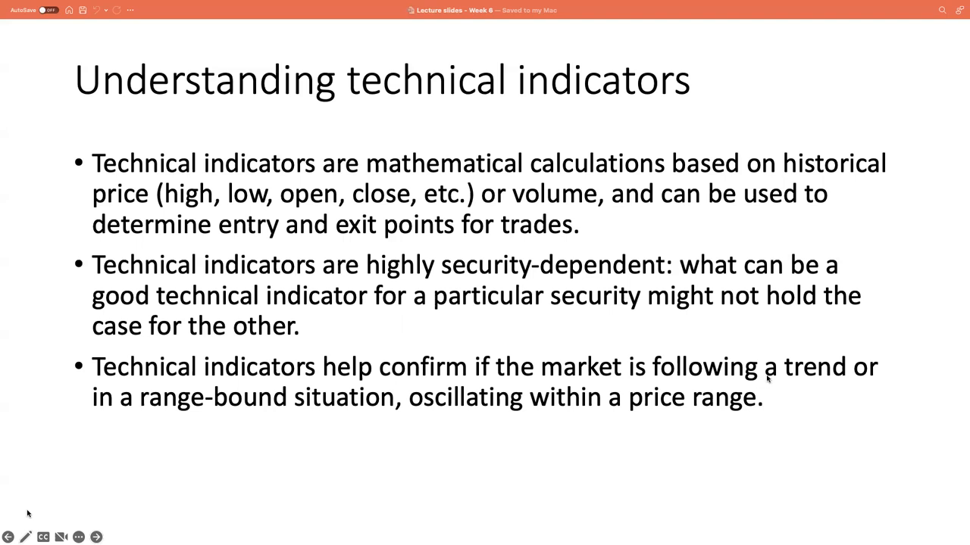